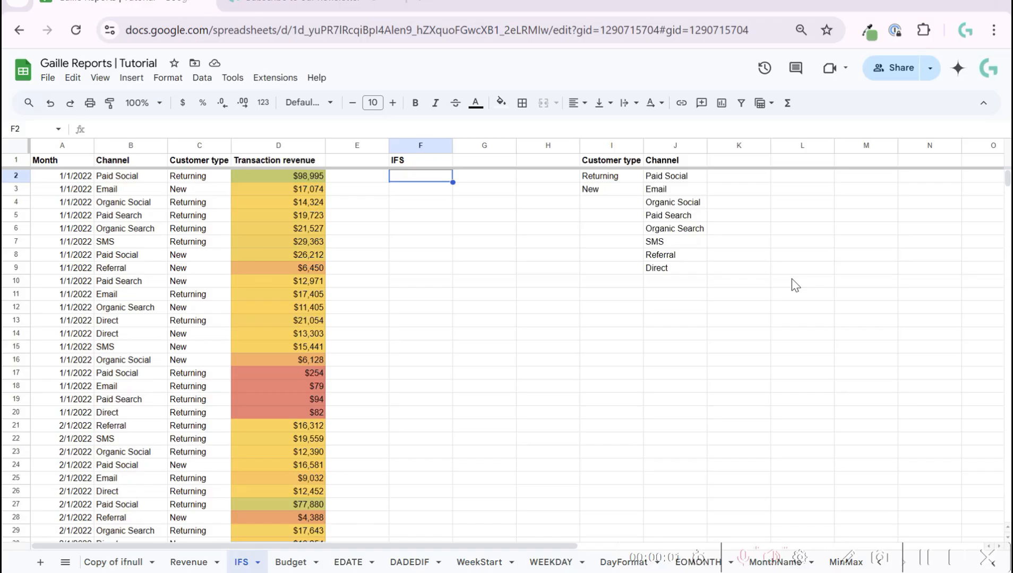
mouse_move(843, 305)
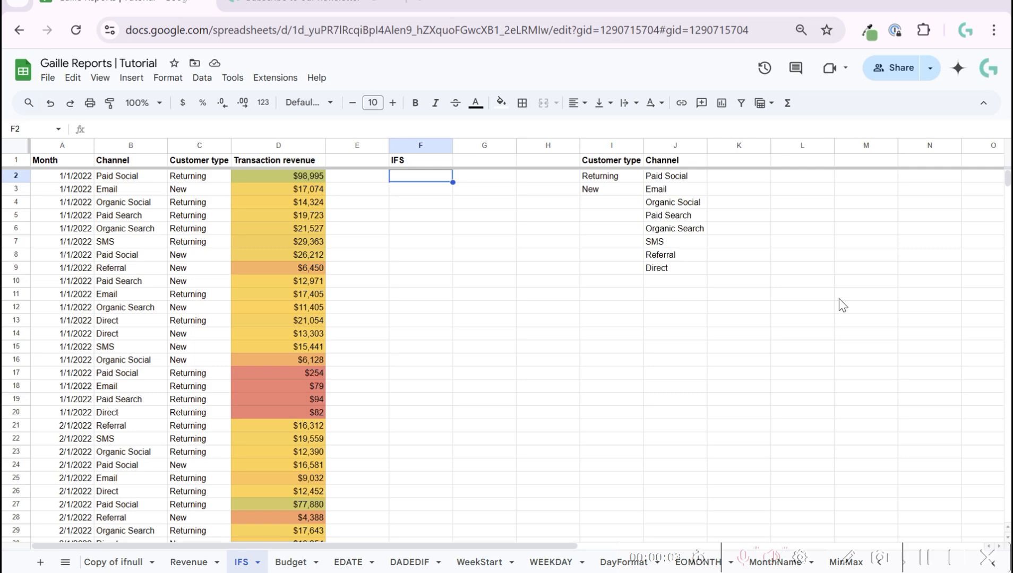
mouse_move(529, 242)
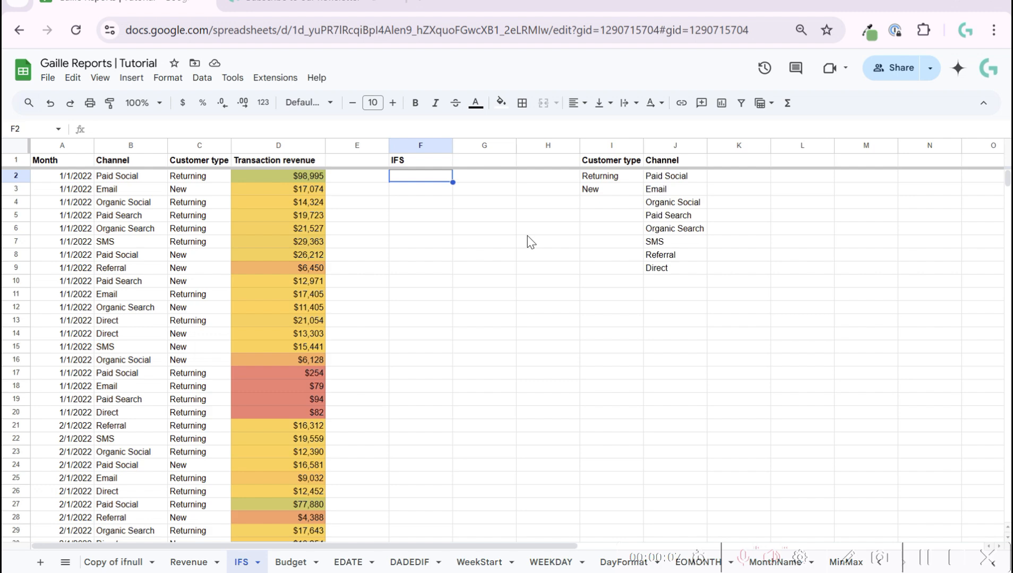
mouse_move(452, 220)
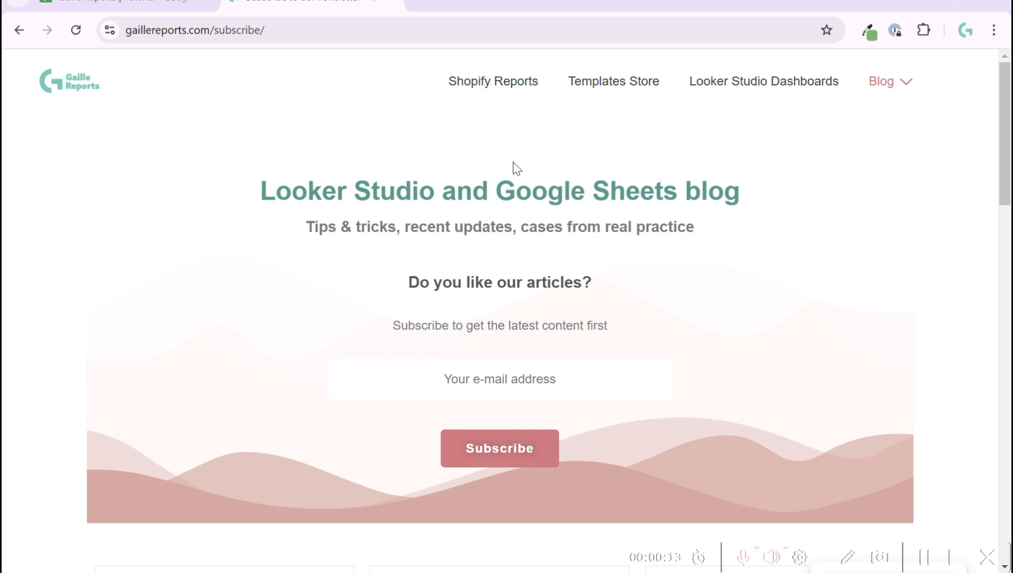
mouse_move(831, 143)
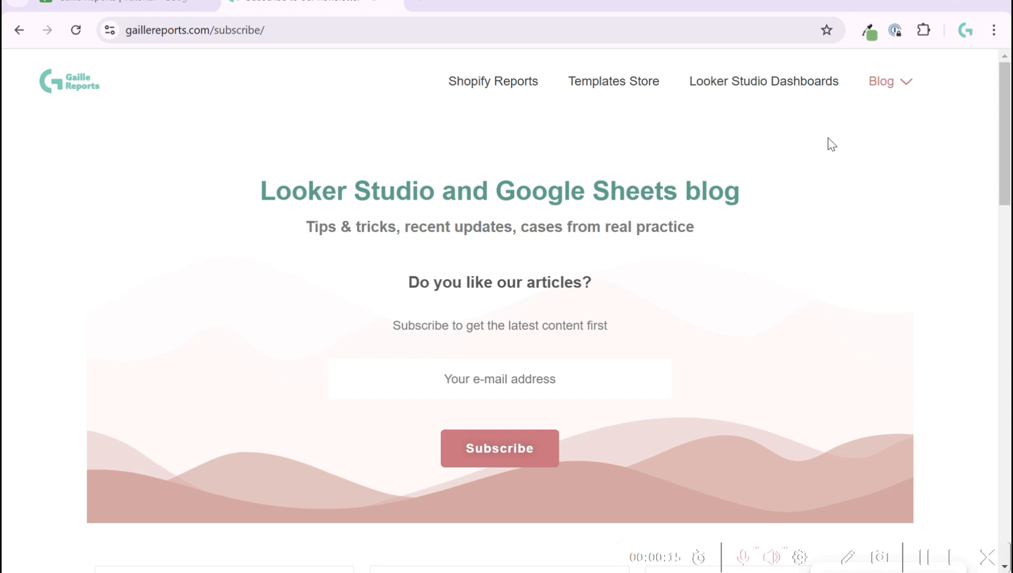
mouse_move(938, 311)
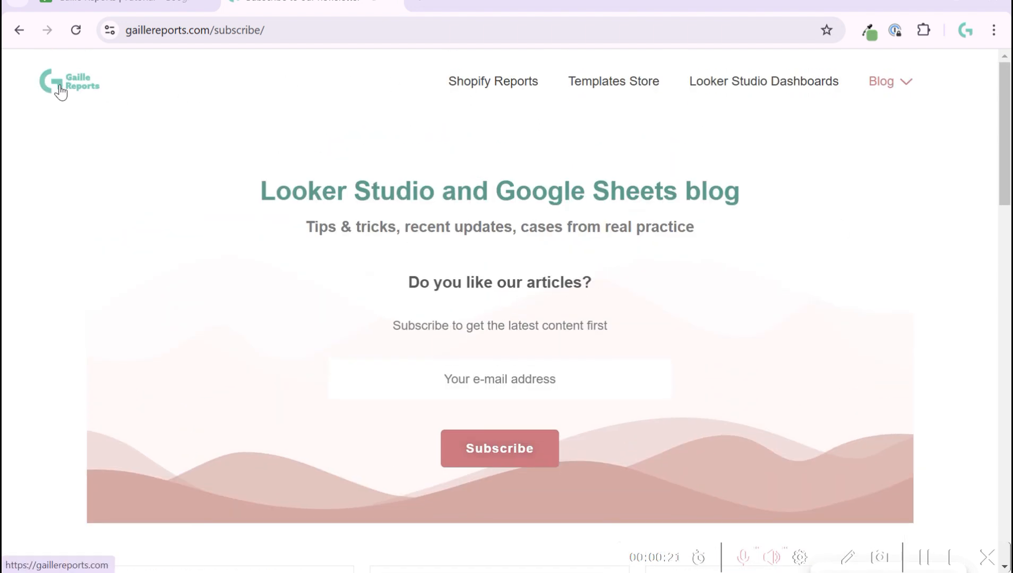
- Browse the Looker Studio template store listings, then return to the IFS tutorial sheet
click(613, 81)
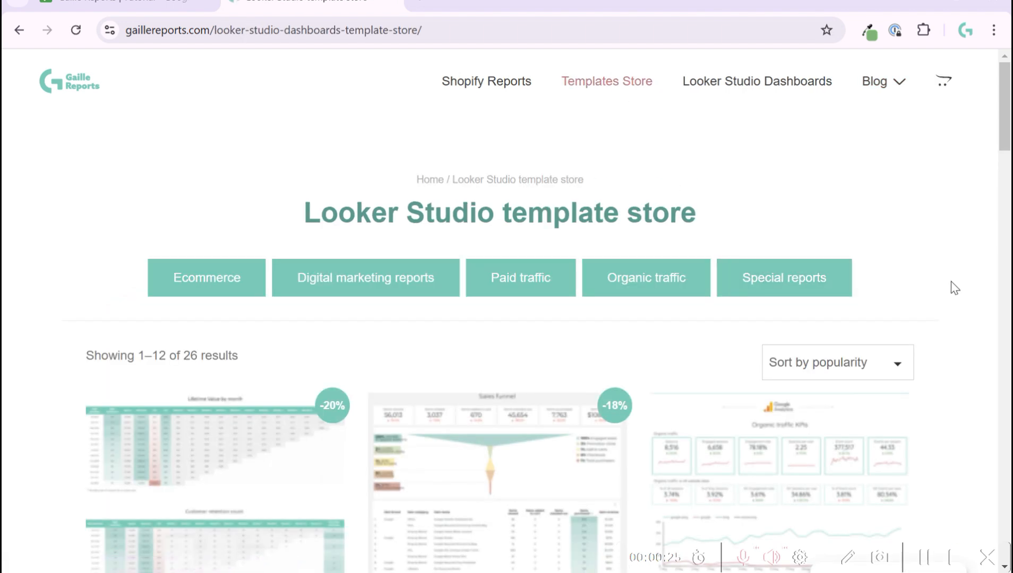
mouse_move(269, 233)
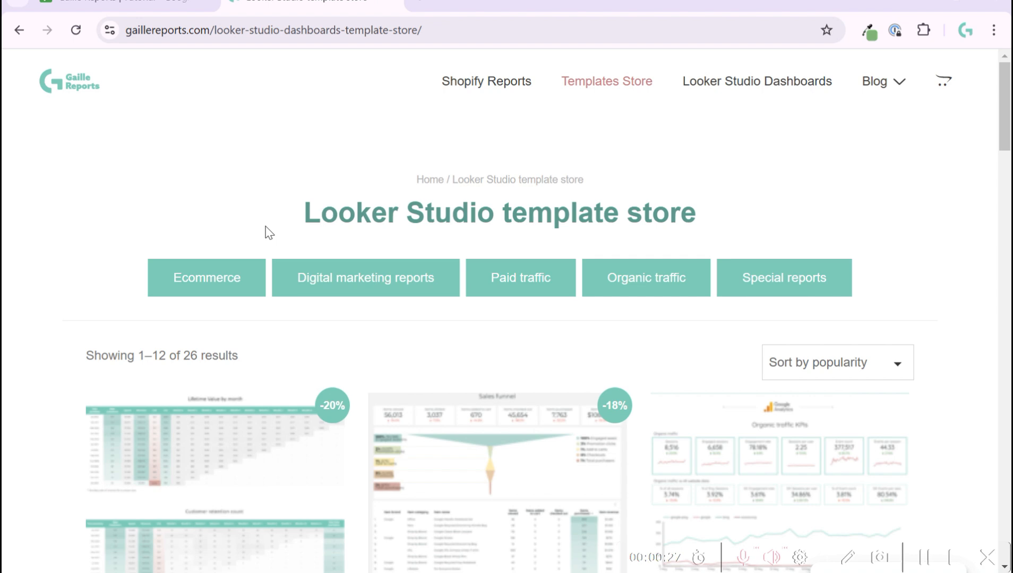
scroll(down, 3)
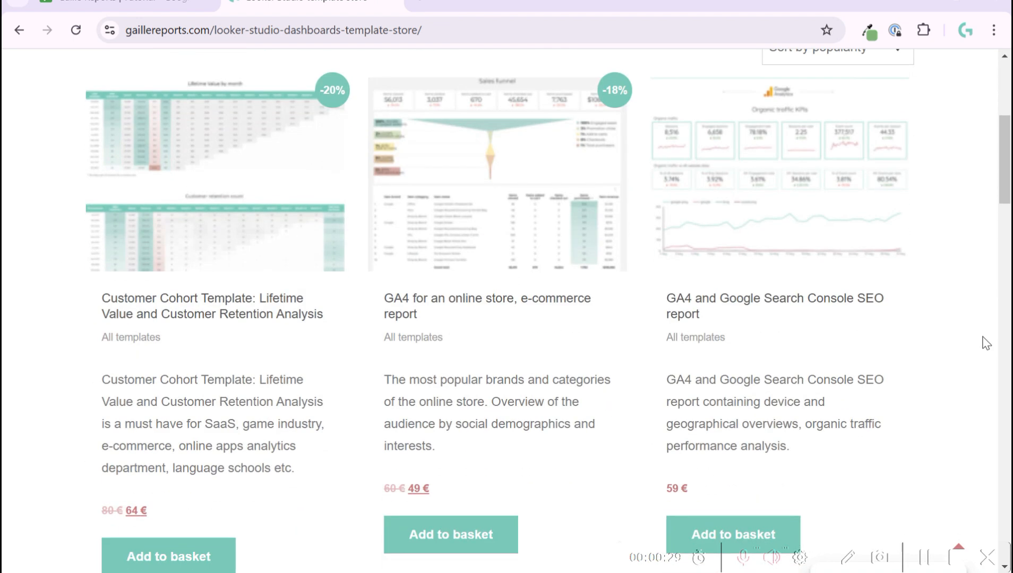
scroll(down, 3)
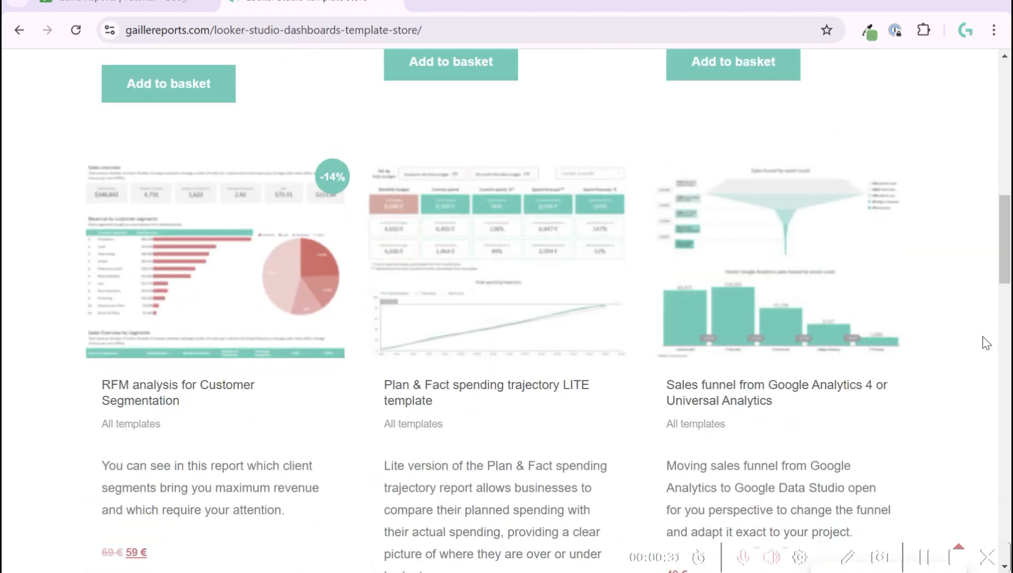
scroll(down, 3)
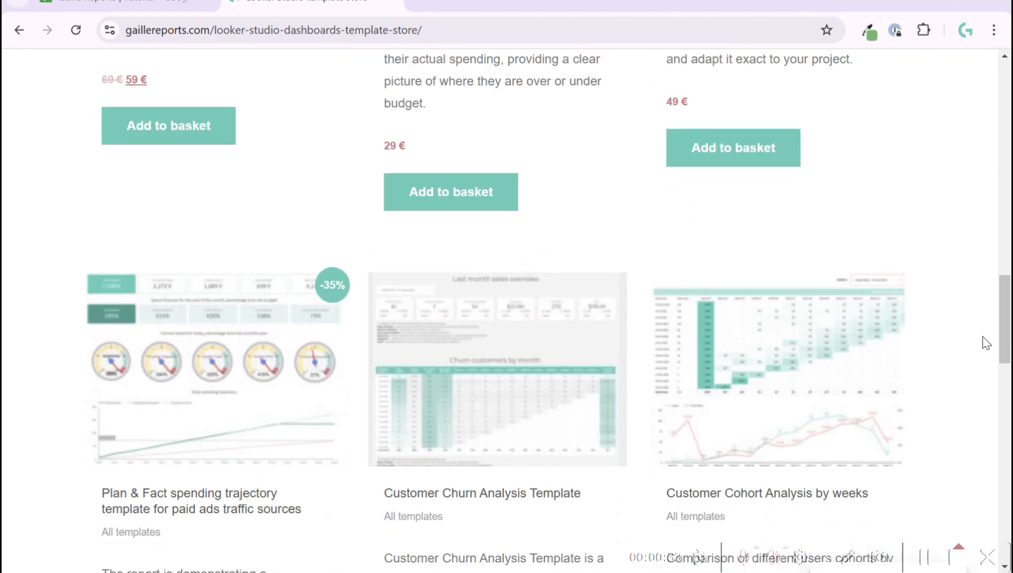
scroll(down, 3)
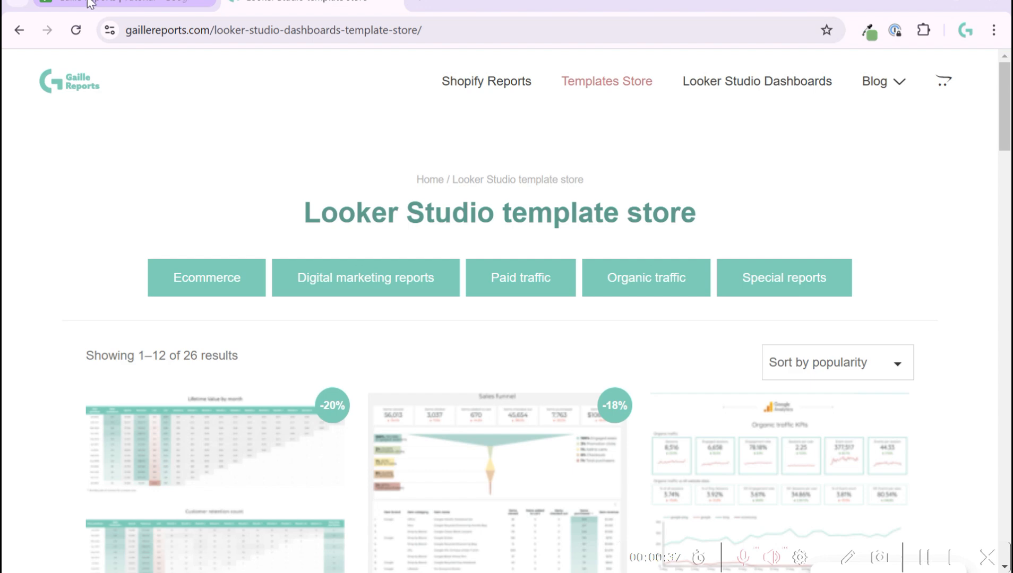
click(303, 1)
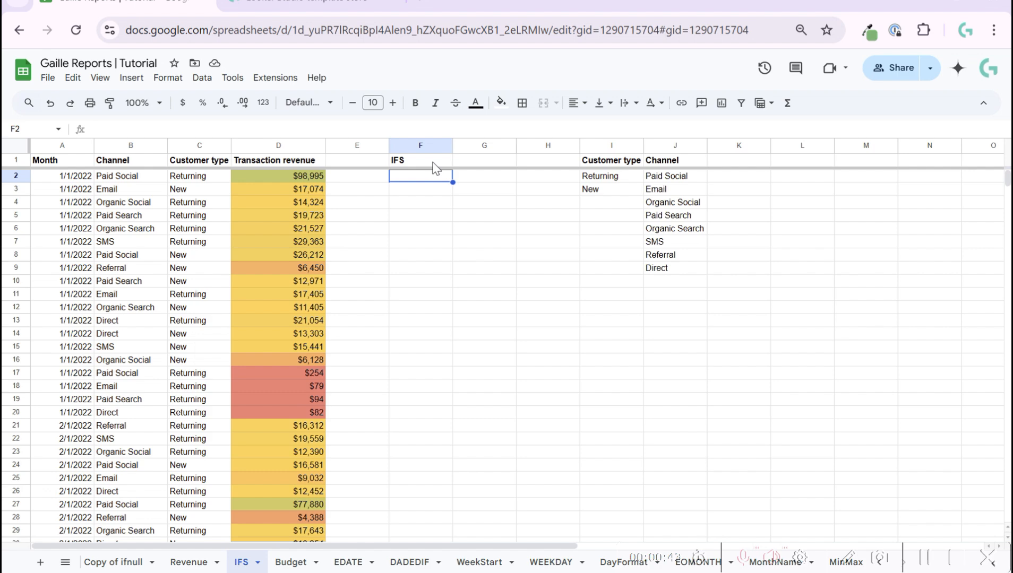
- Label G1 'IF', begin =IF( in G2 and discard it so G2 stays empty
click(483, 161)
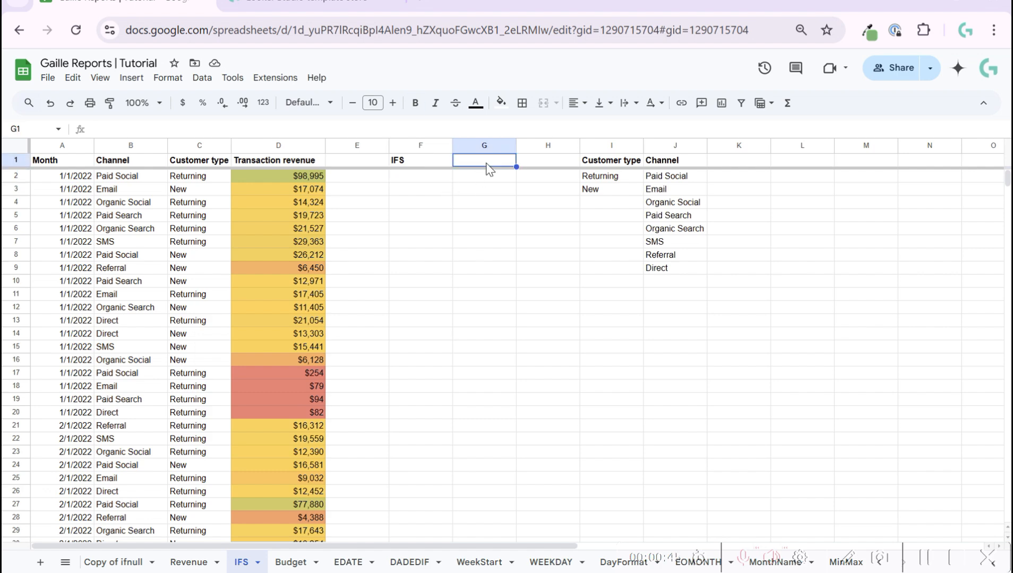
text(IF)
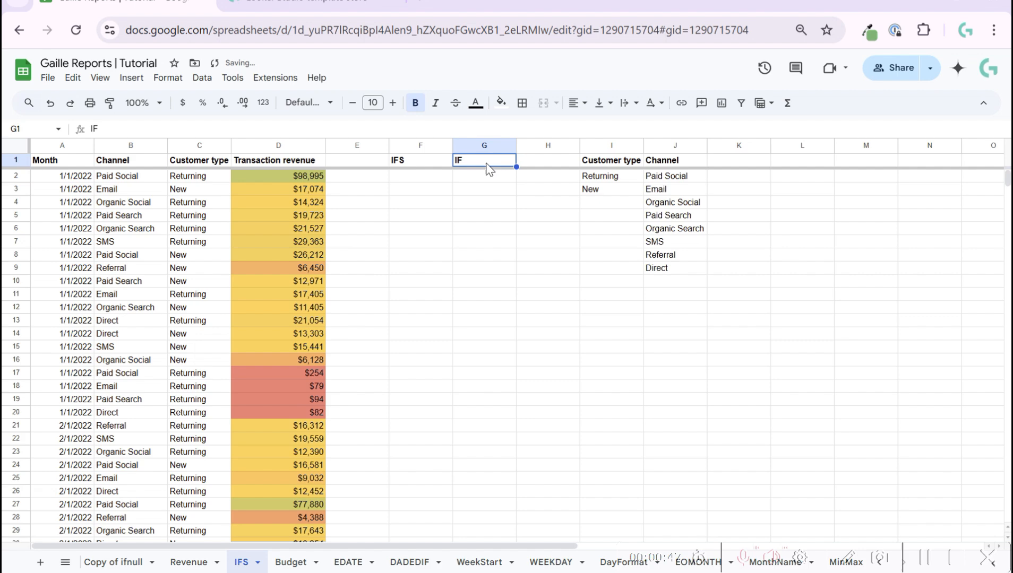
text(=)
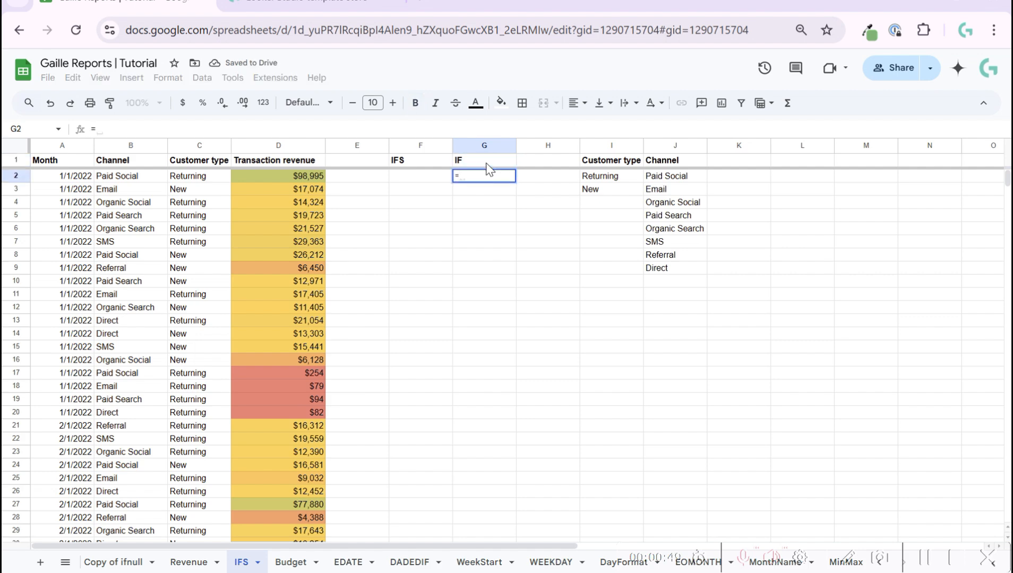
text(IF()
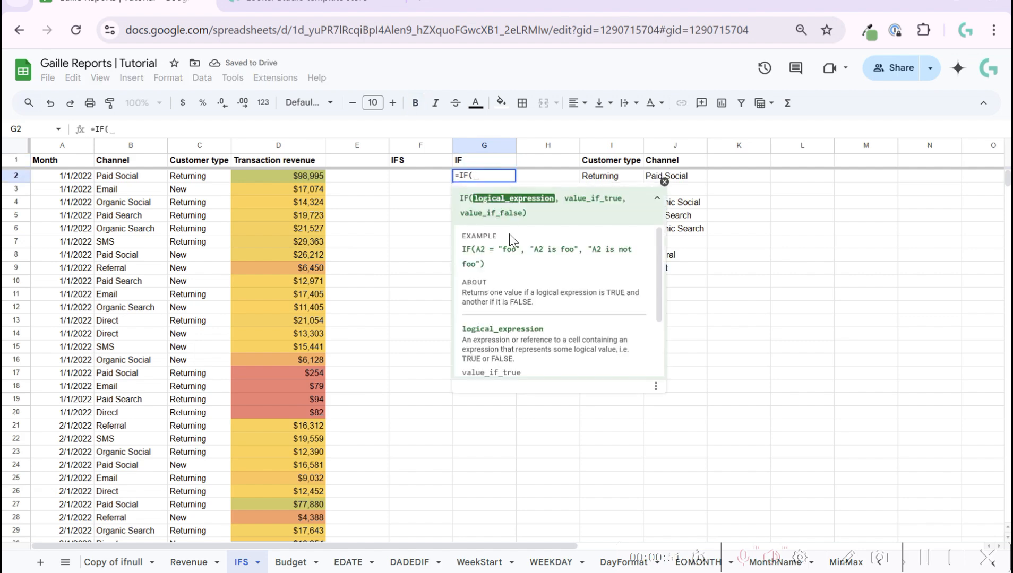
mouse_move(565, 215)
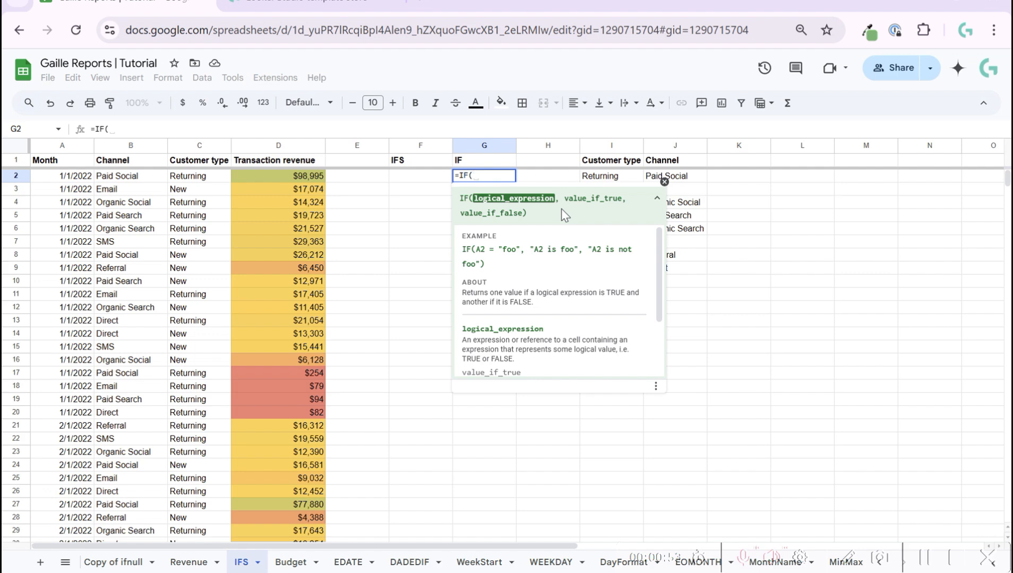
mouse_move(546, 221)
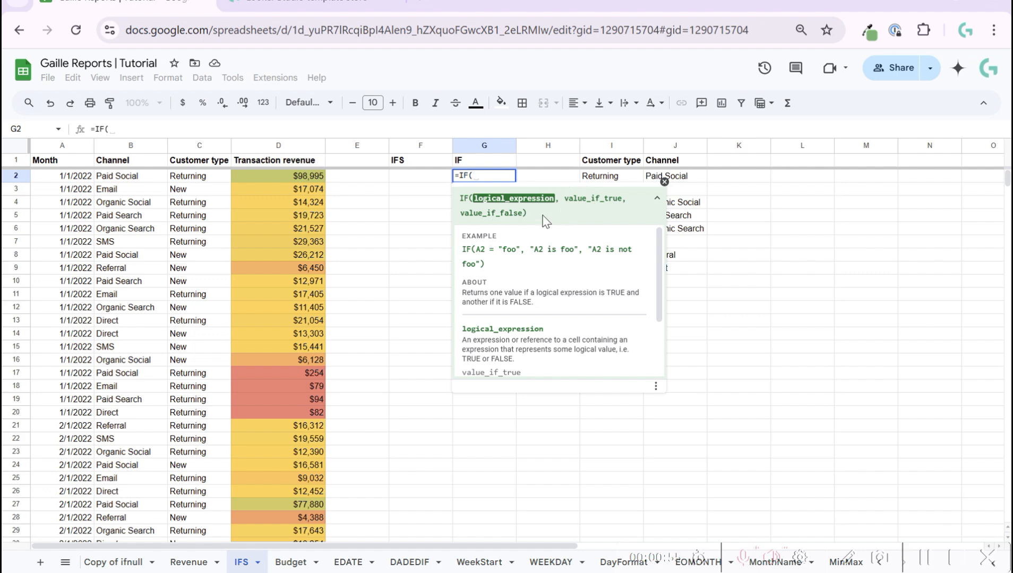
key(Escape)
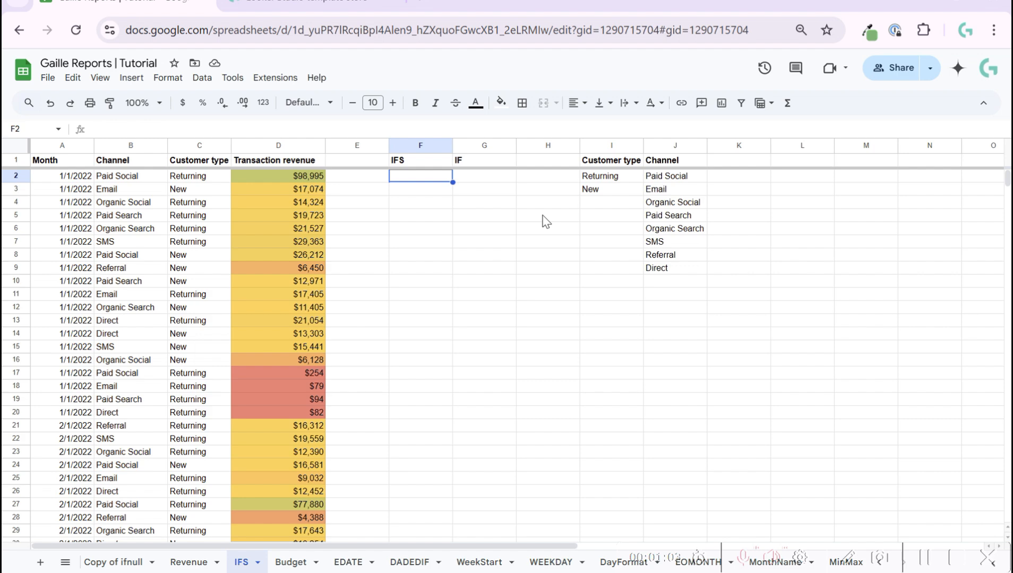
- Begin =IFS( in cell F2 with no arguments yet
text(=)
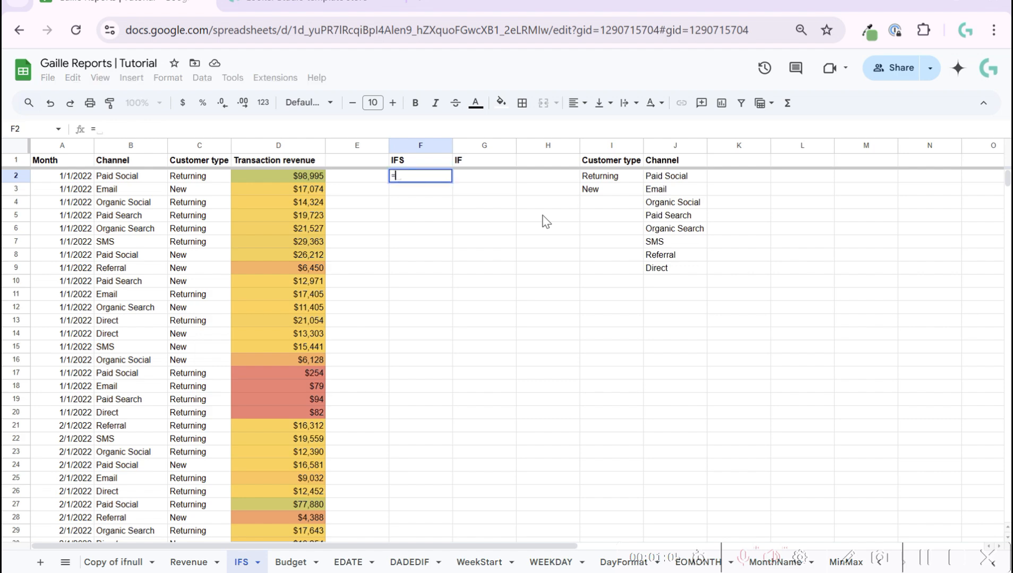
text(=IFS)
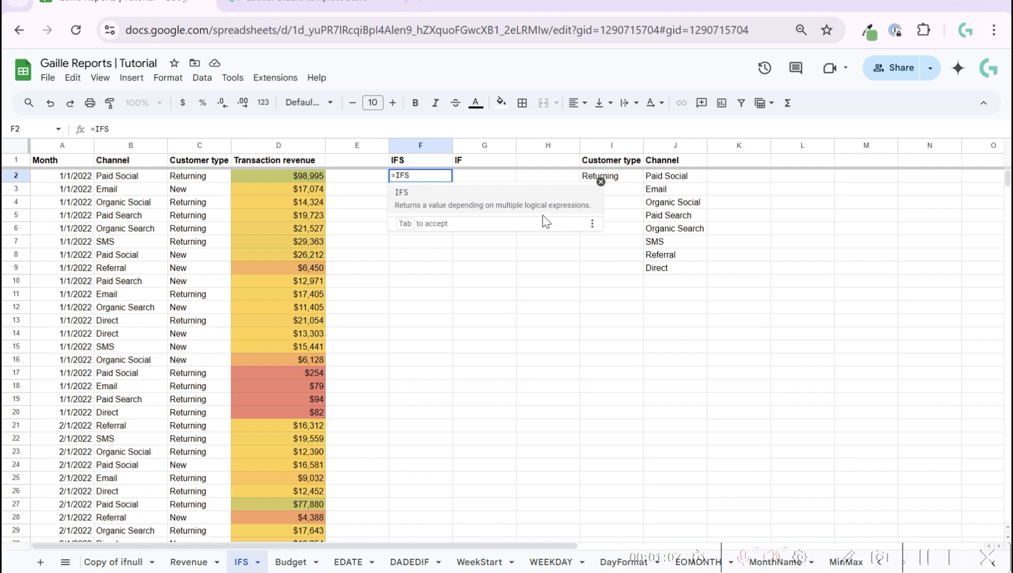
text(()
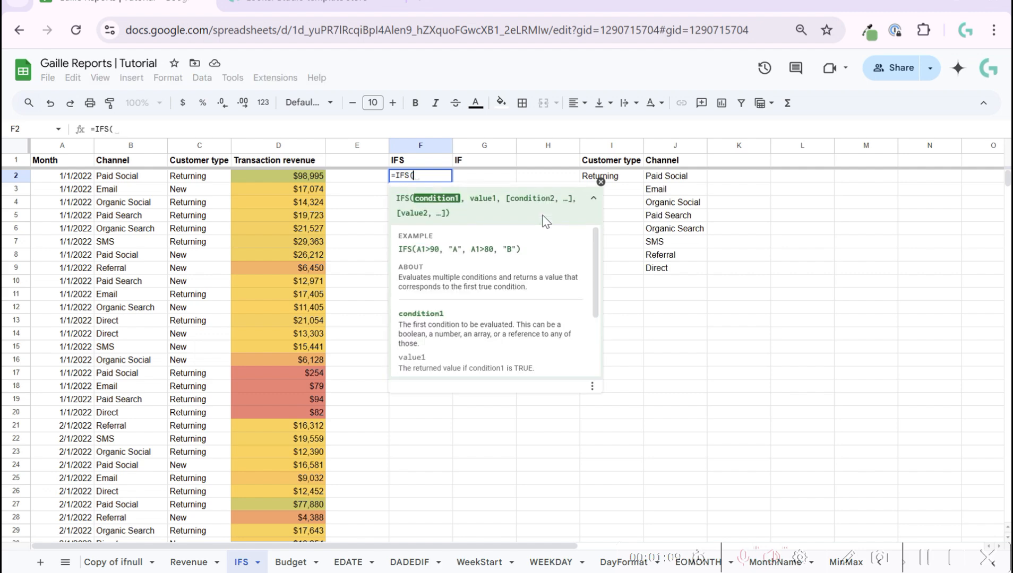
mouse_move(579, 231)
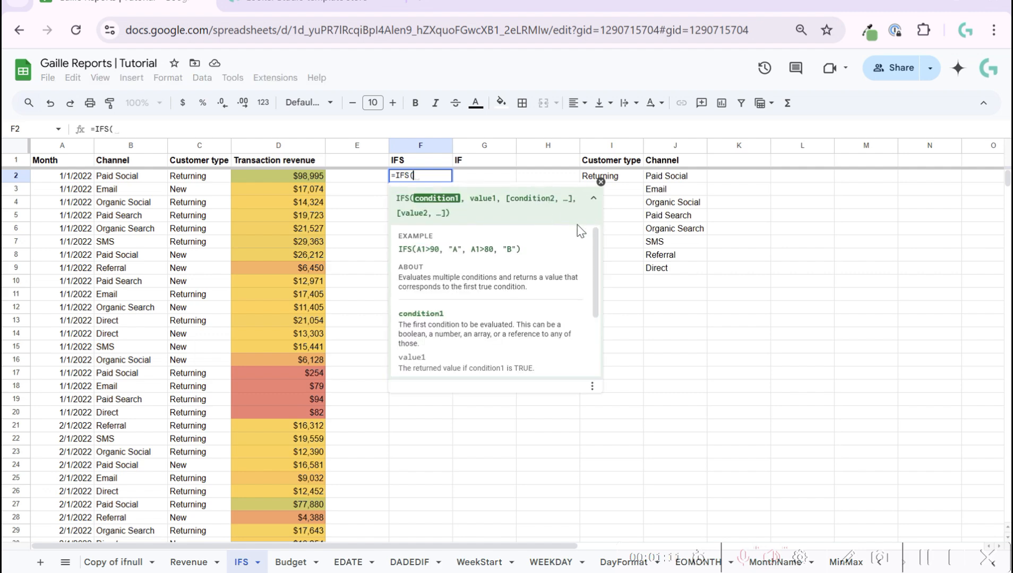
mouse_move(425, 209)
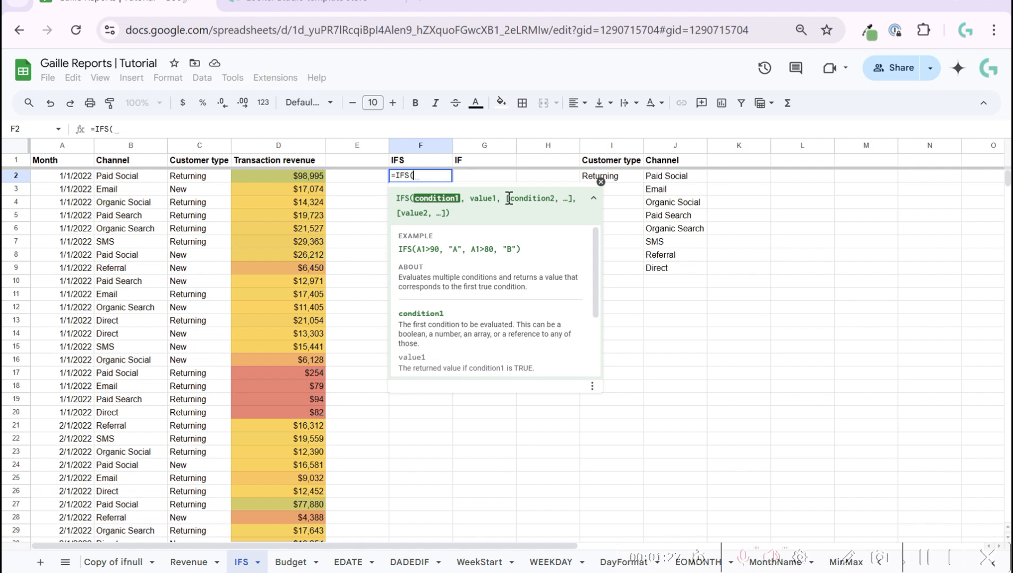
mouse_move(543, 277)
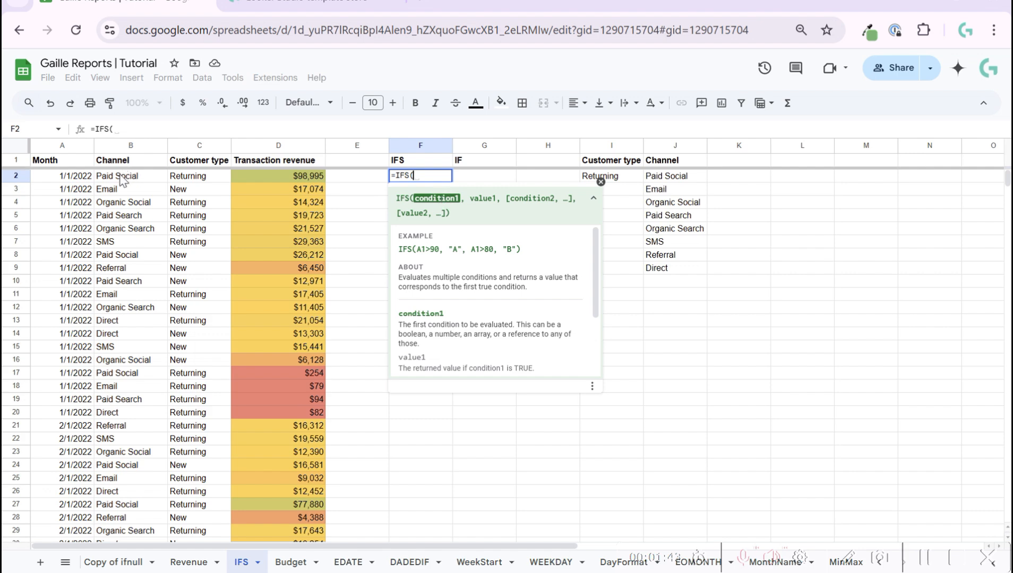
- Add the condition B2=$J$2 returning "Paid" as the first IFS argument pair
click(116, 176)
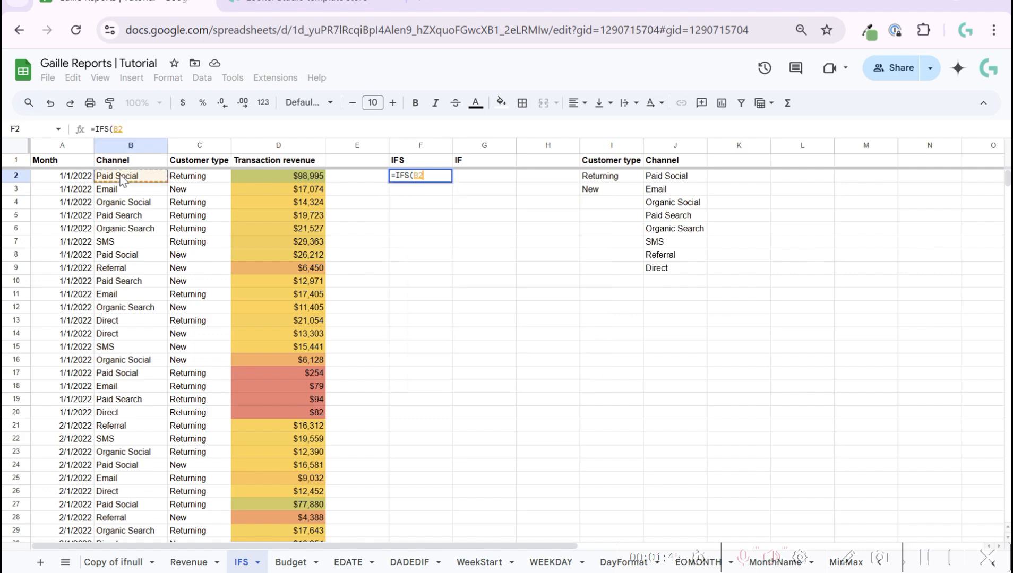
text(=)
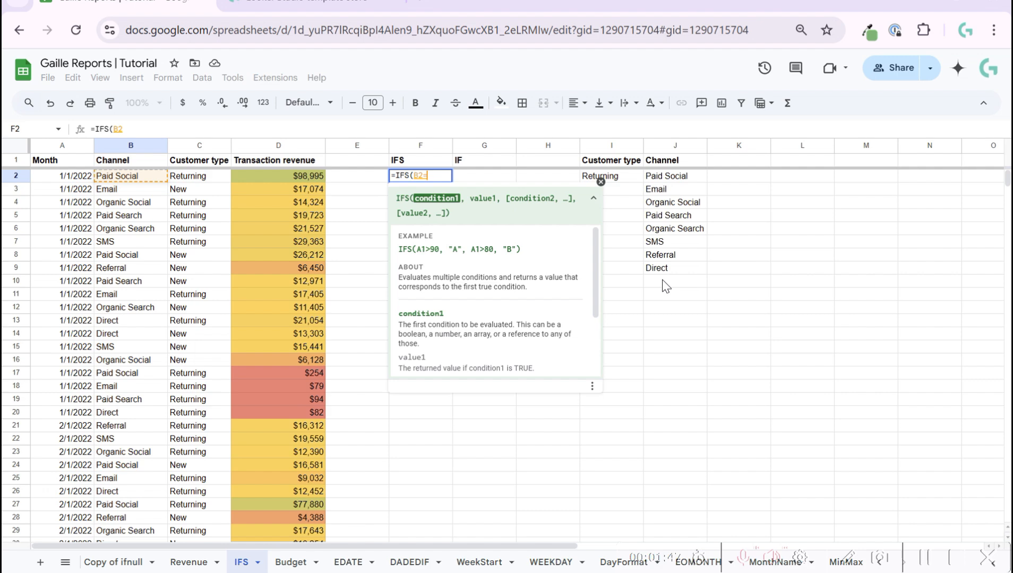
click(674, 176)
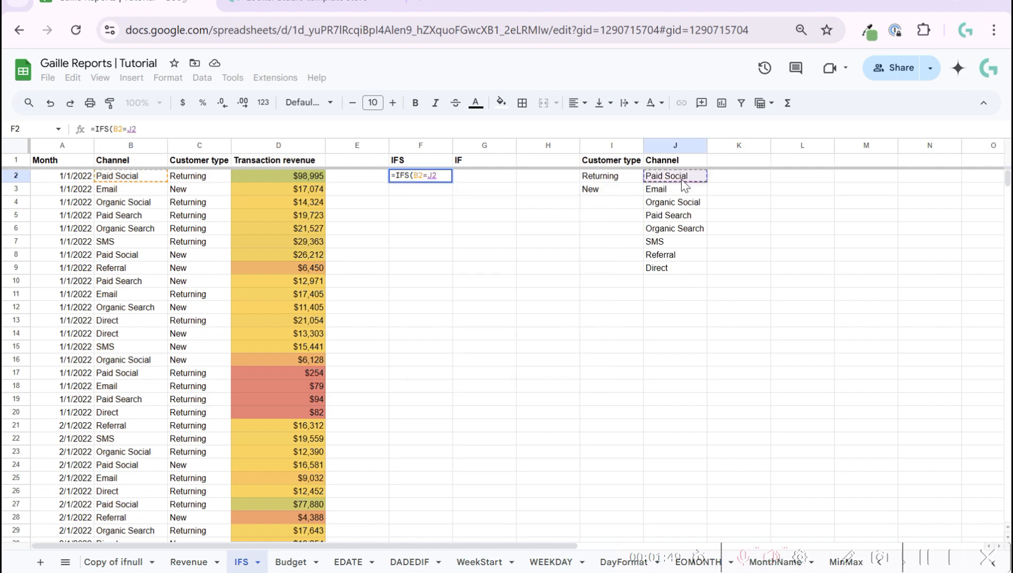
text(,)
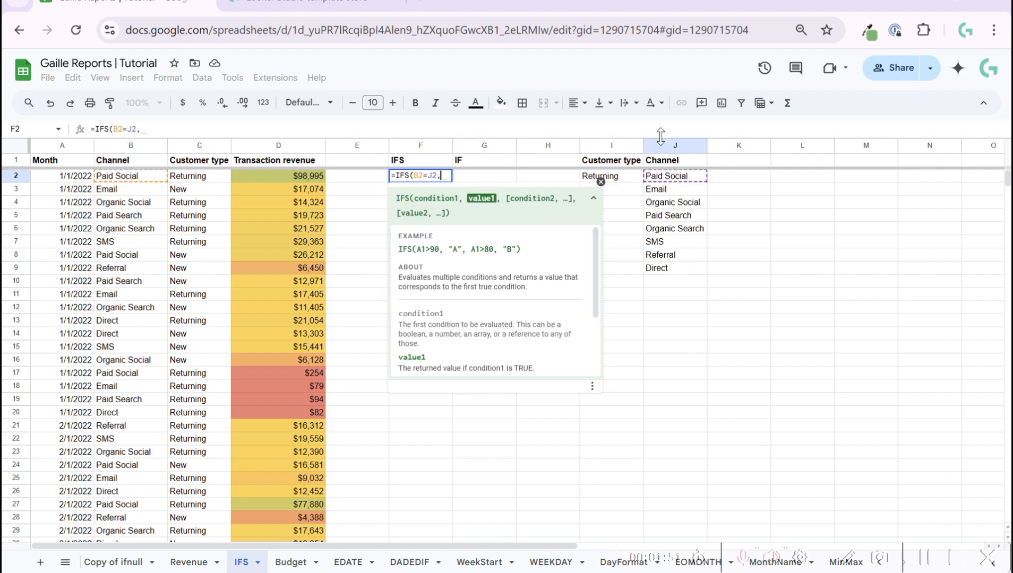
text(")
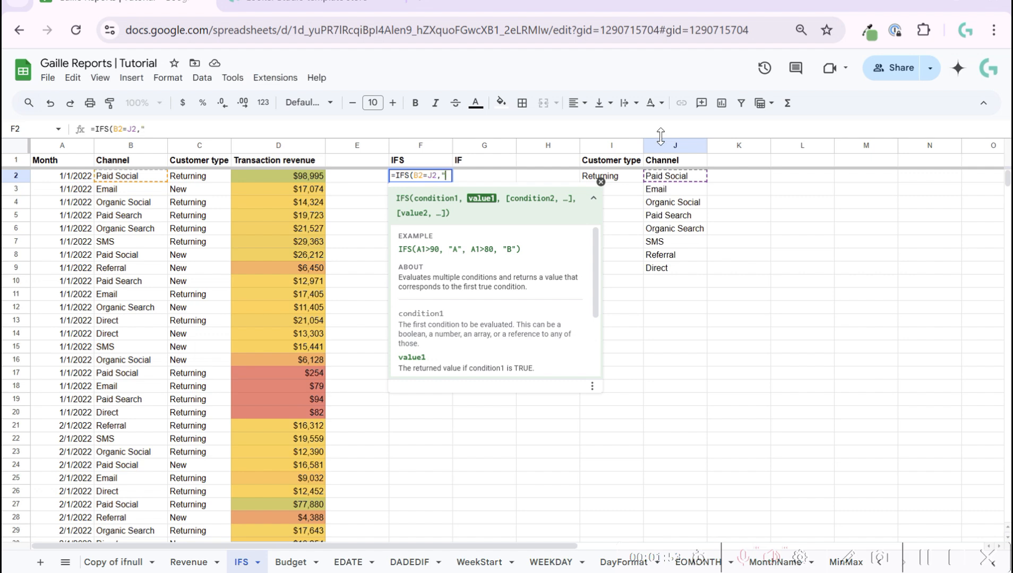
text(Paid",)
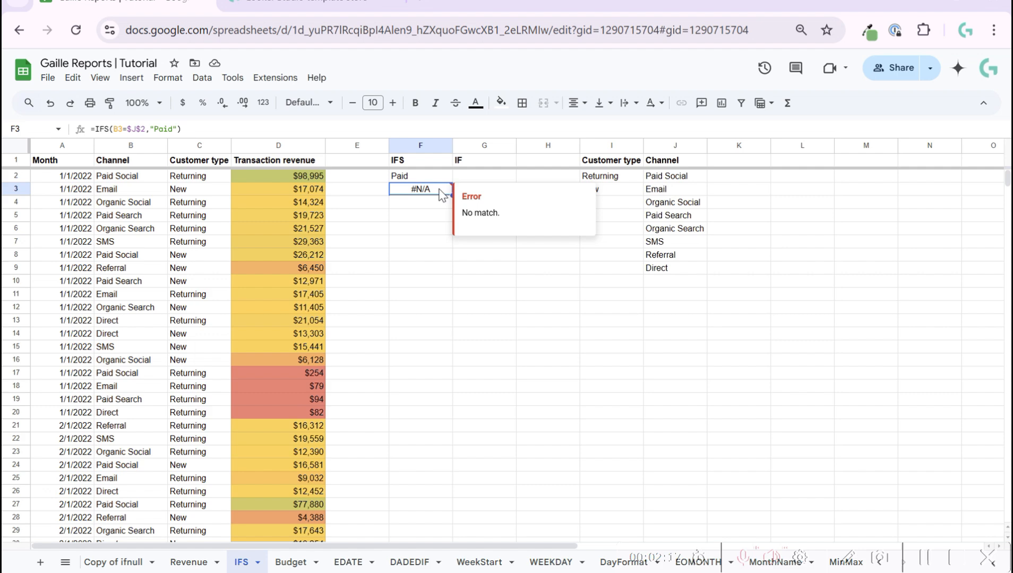
- Rewrite F3 as =IFERROR(IFS(...),"Other") so no-match rows show Other
double_click(420, 188)
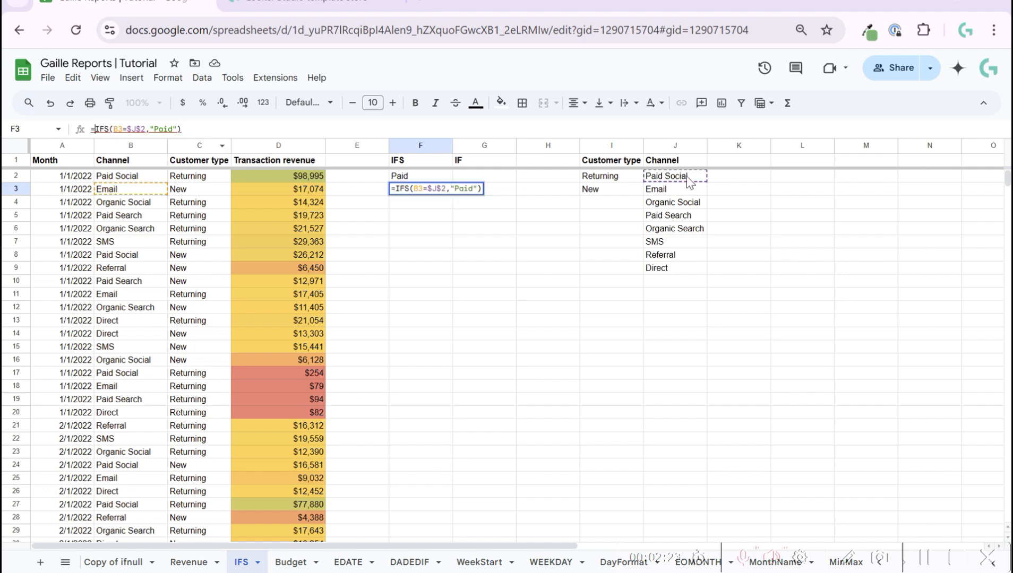
text(IFERROR()
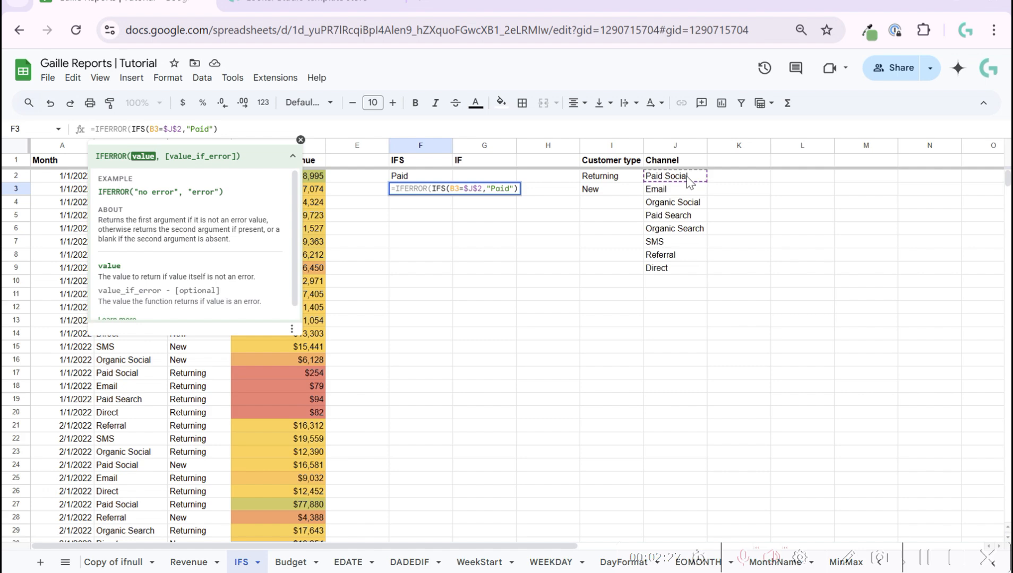
text(,"OT)
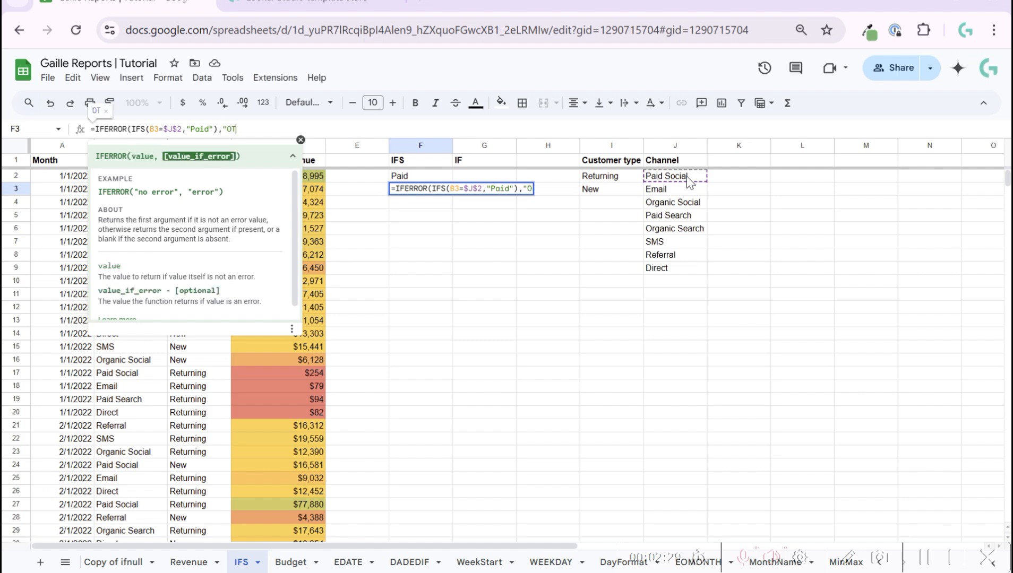
text(her"))
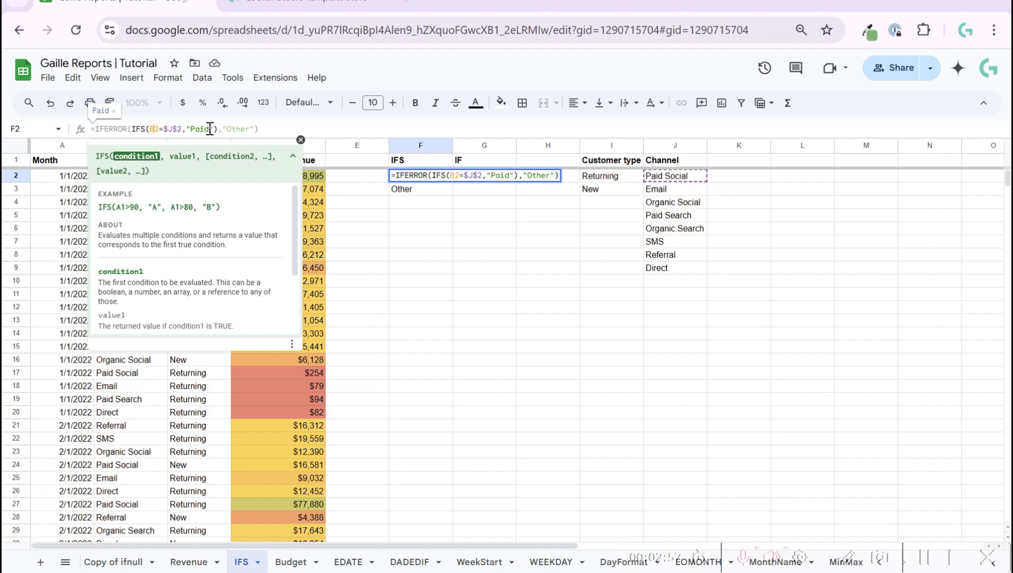
- Add a second IFS pair B2=$J$3 returning "CRM" for the Email channel
text(,)
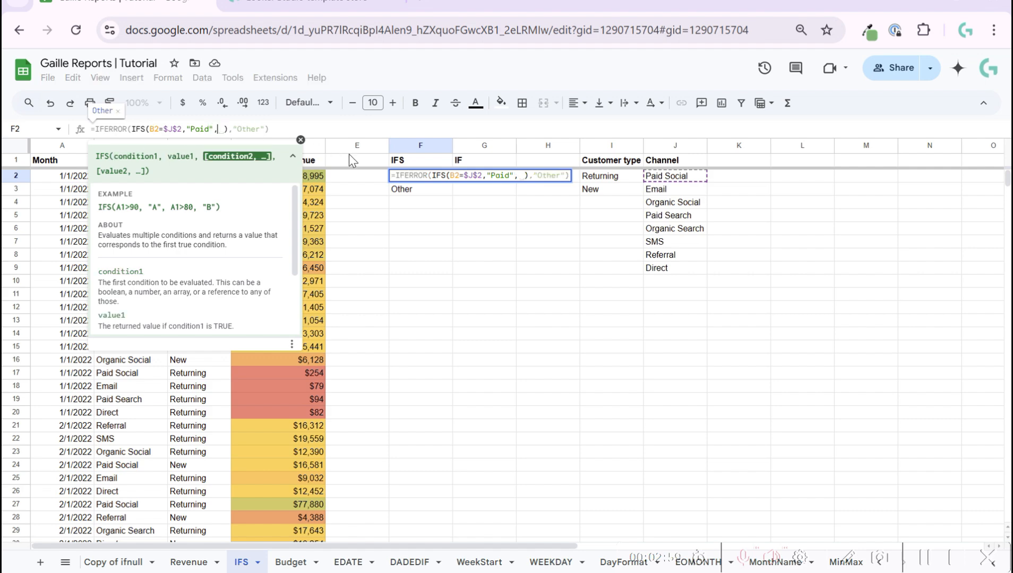
click(116, 175)
text(B2=)
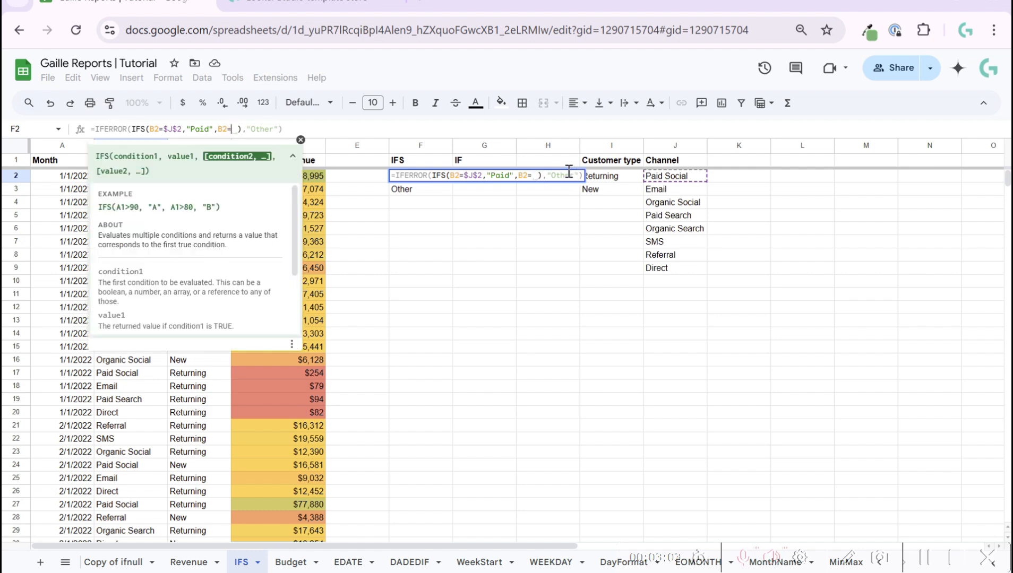
click(674, 189)
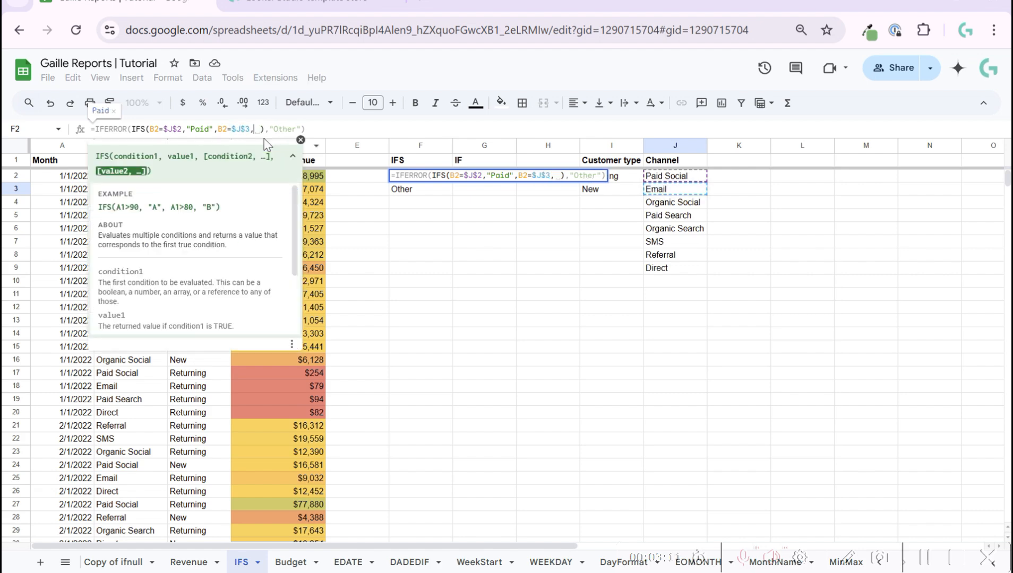
text(")
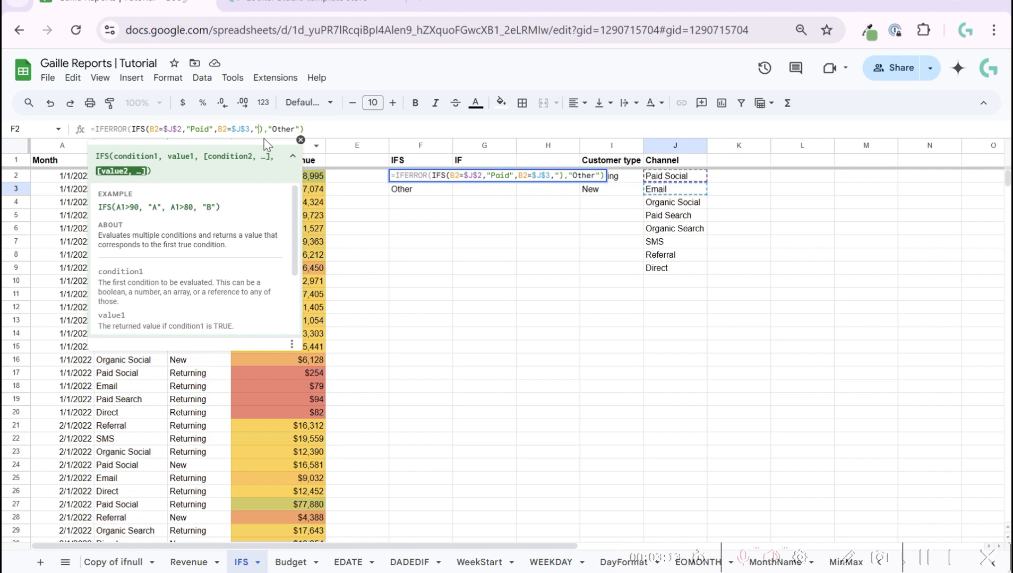
text(CRM)
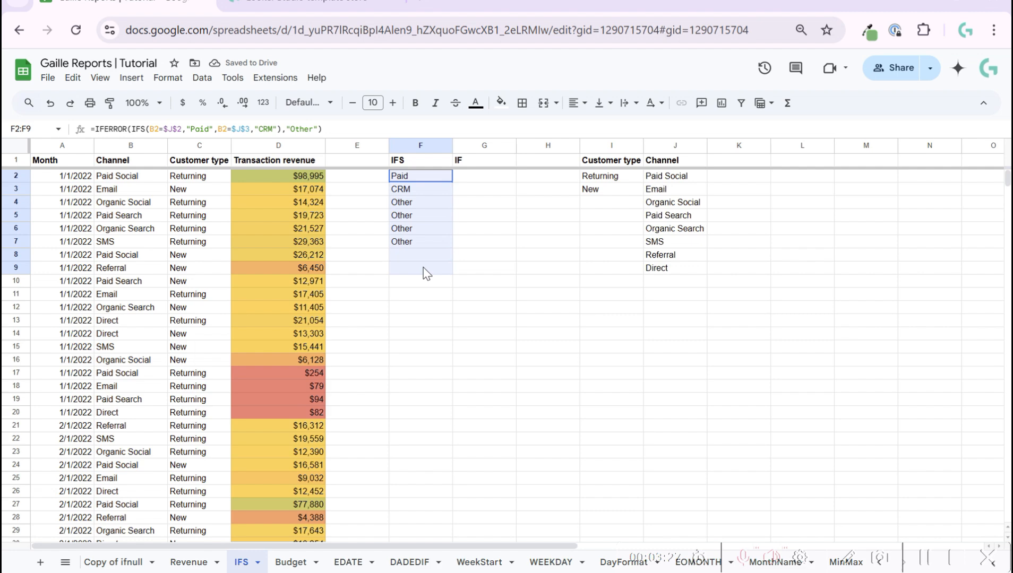
- Review F2's finished IFERROR/IFS formula and select F2 down the column to fill it
click(420, 176)
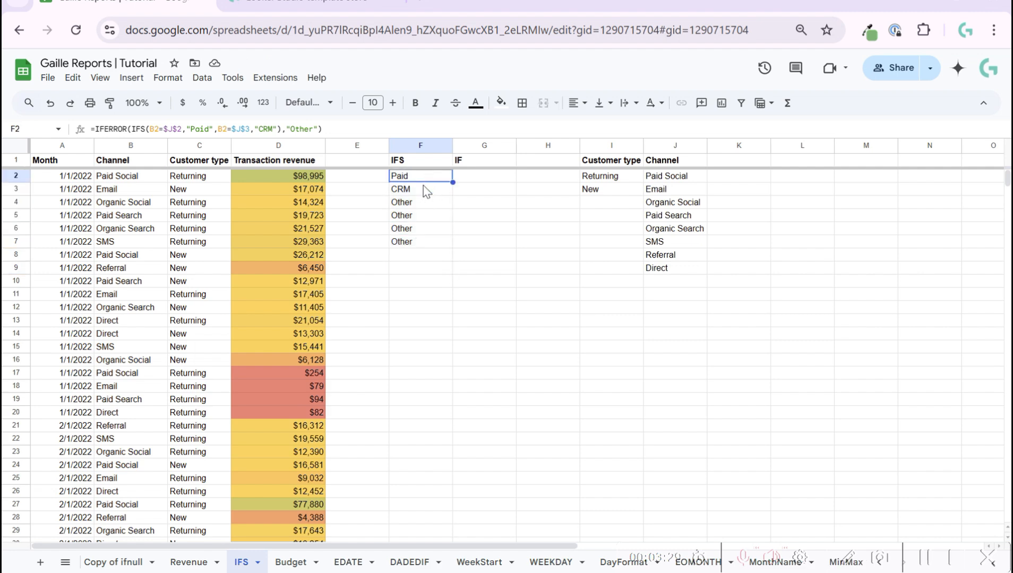
mouse_move(422, 206)
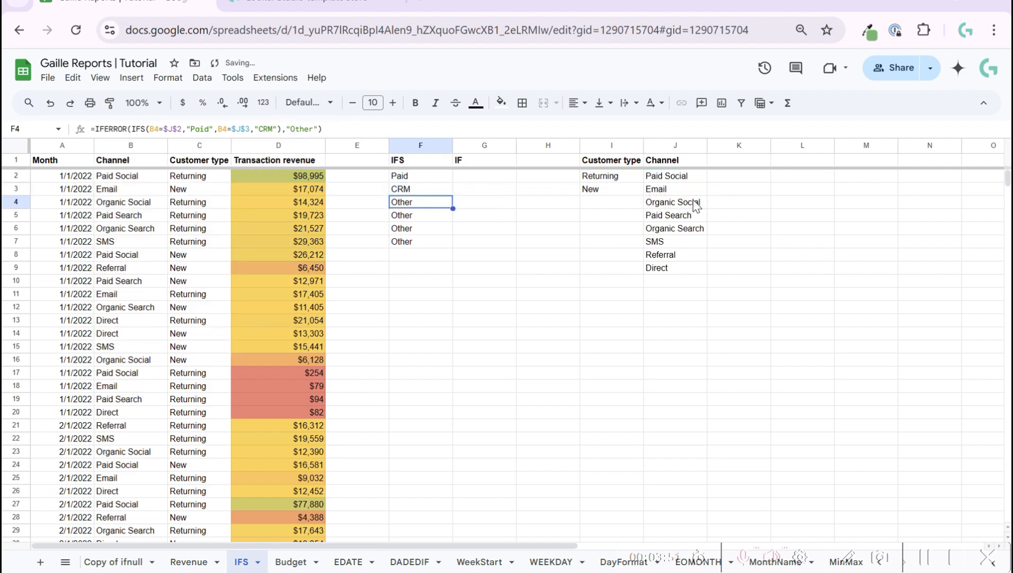
click(420, 242)
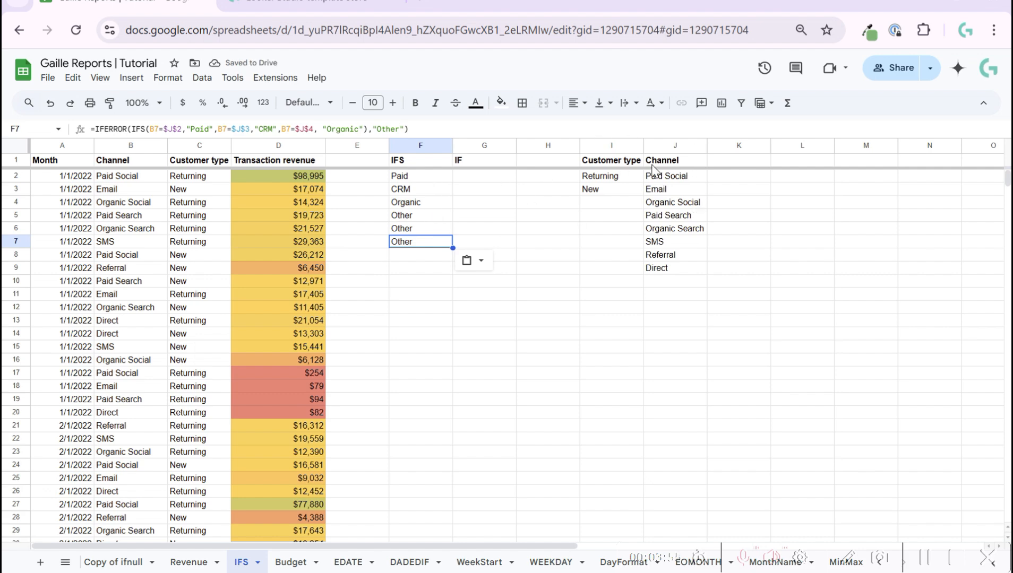
mouse_move(429, 178)
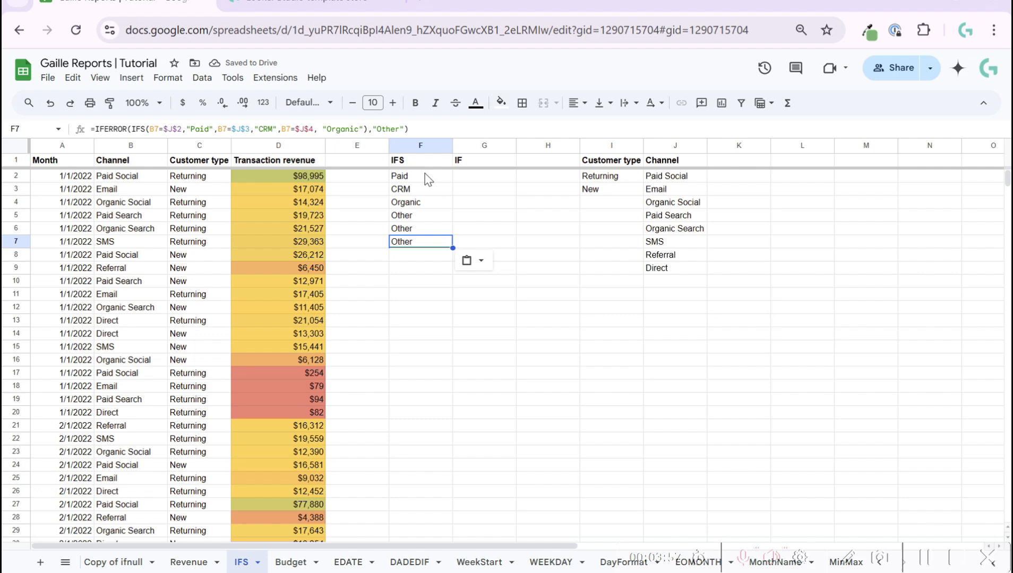
drag(420, 176, 420, 326)
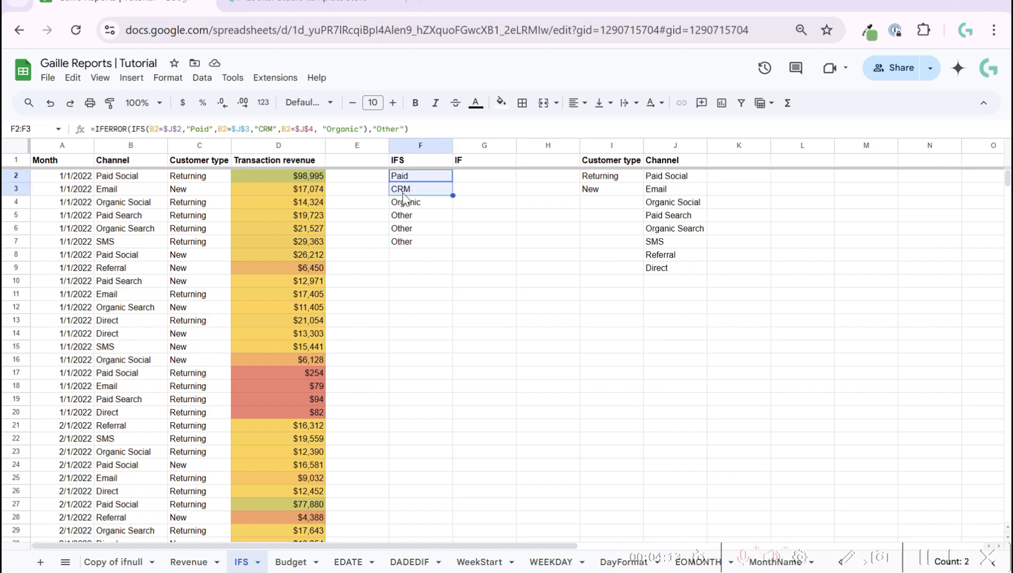
mouse_move(417, 165)
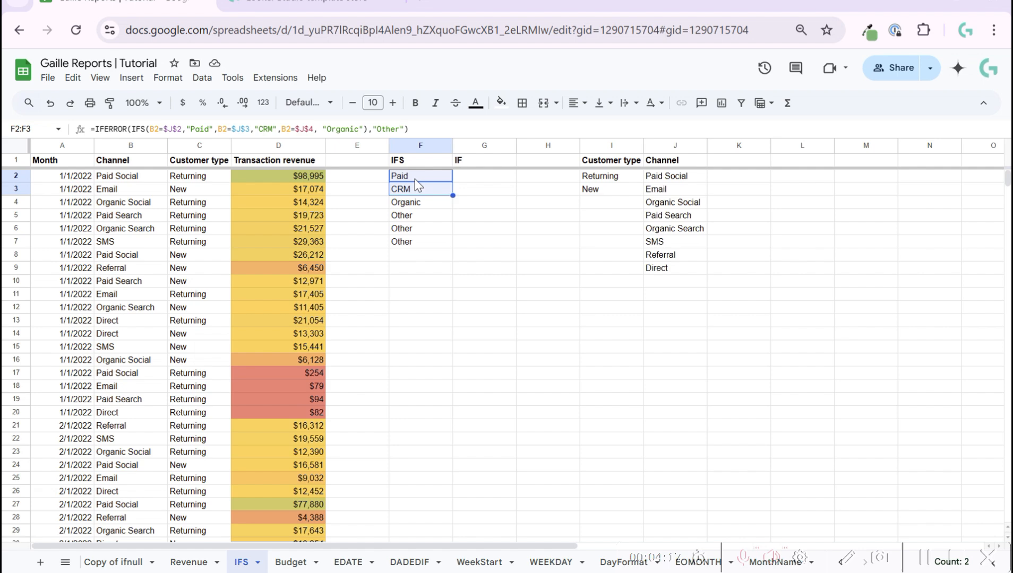
click(420, 175)
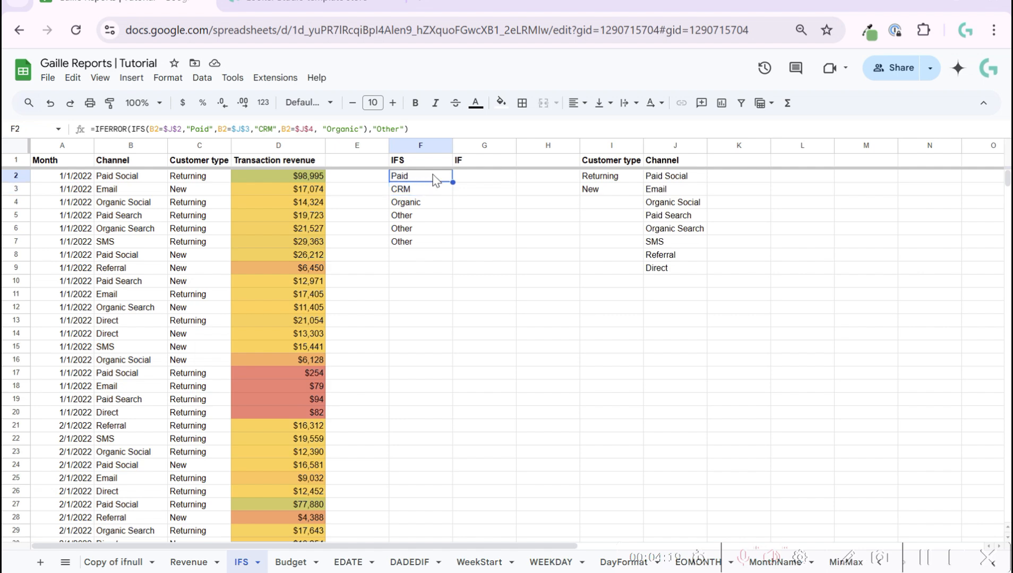
mouse_move(217, 164)
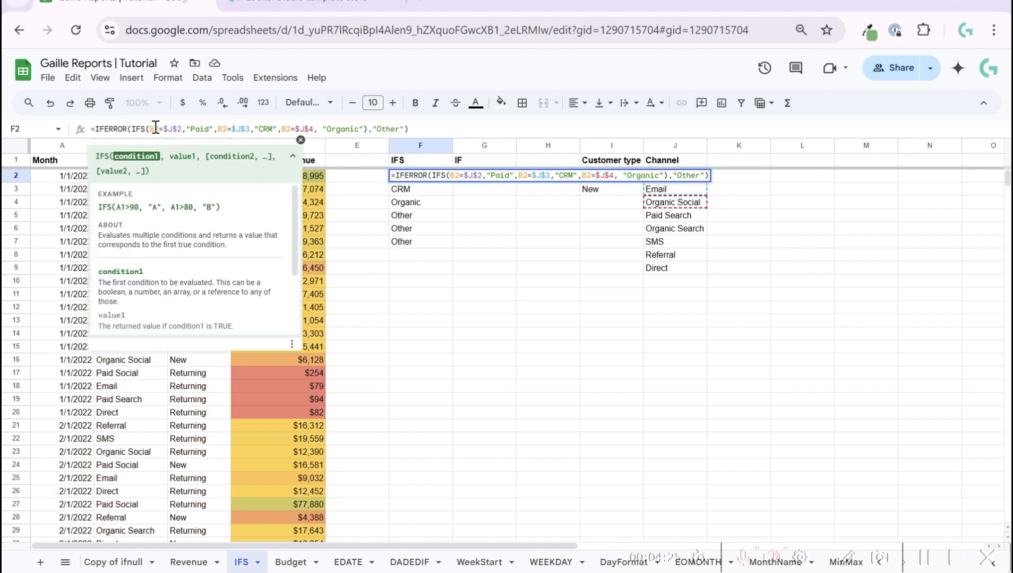
text(<>)
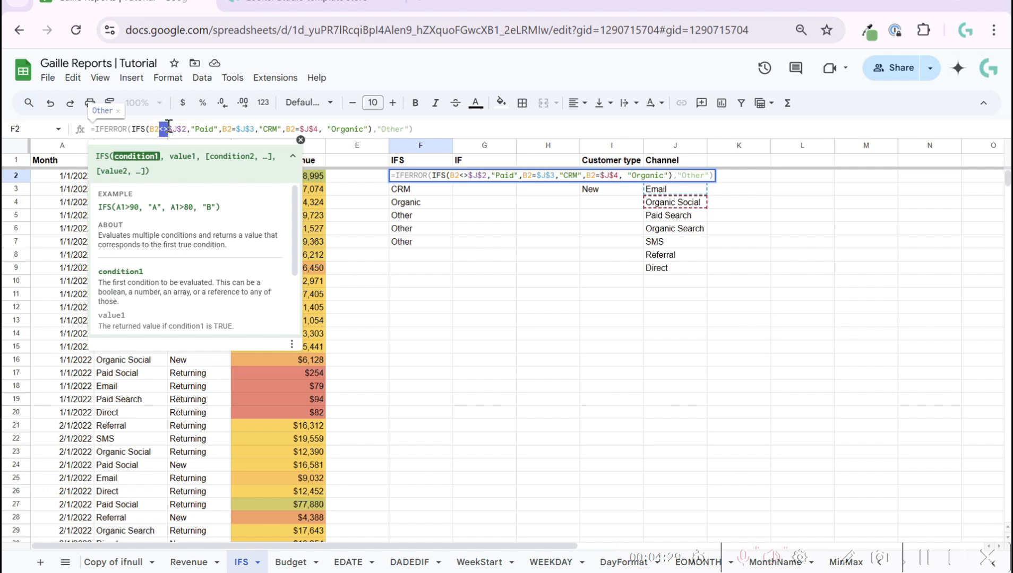
mouse_move(358, 192)
text(=)
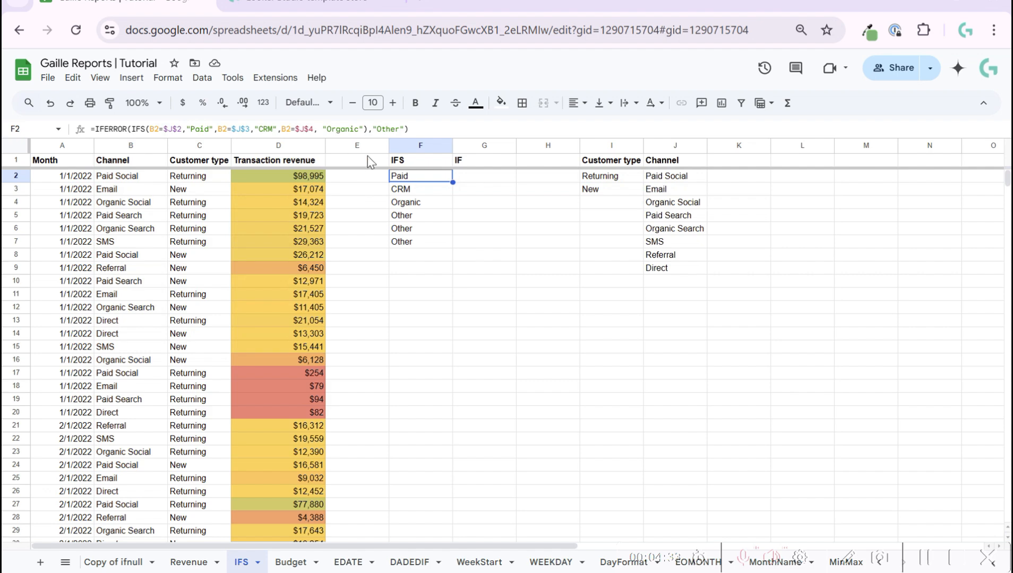
mouse_move(292, 163)
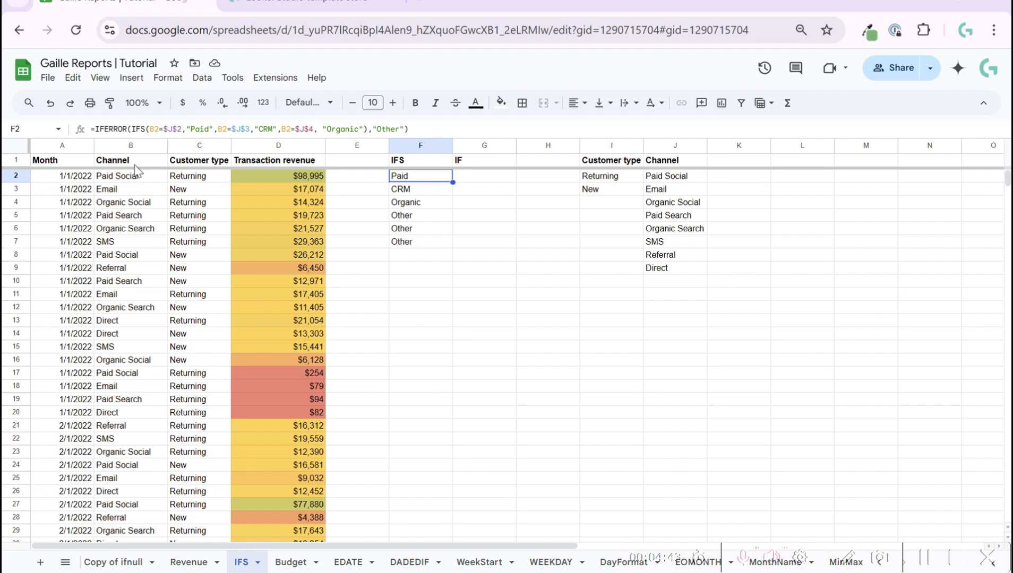
mouse_move(149, 183)
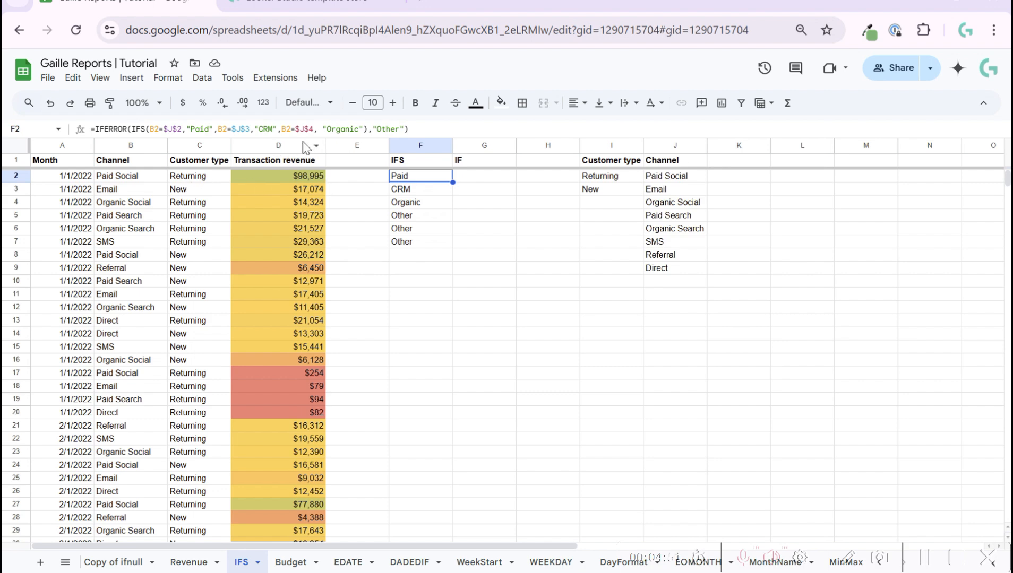
mouse_move(462, 168)
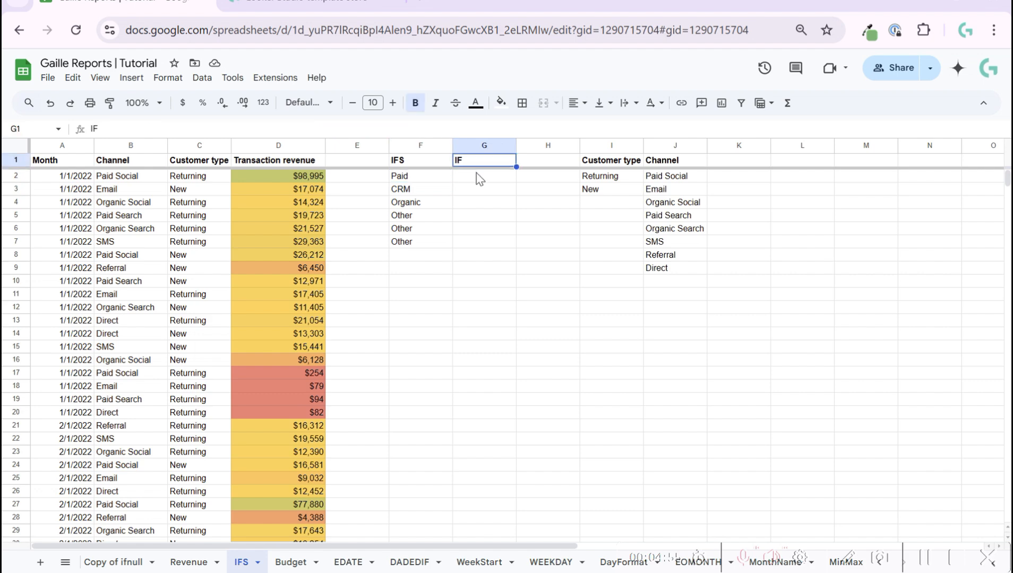
- Enter =if(B2=J2,if(C2=I2,1,0),0) in G2 so it returns 1 for Paid Social and Returning
click(484, 175)
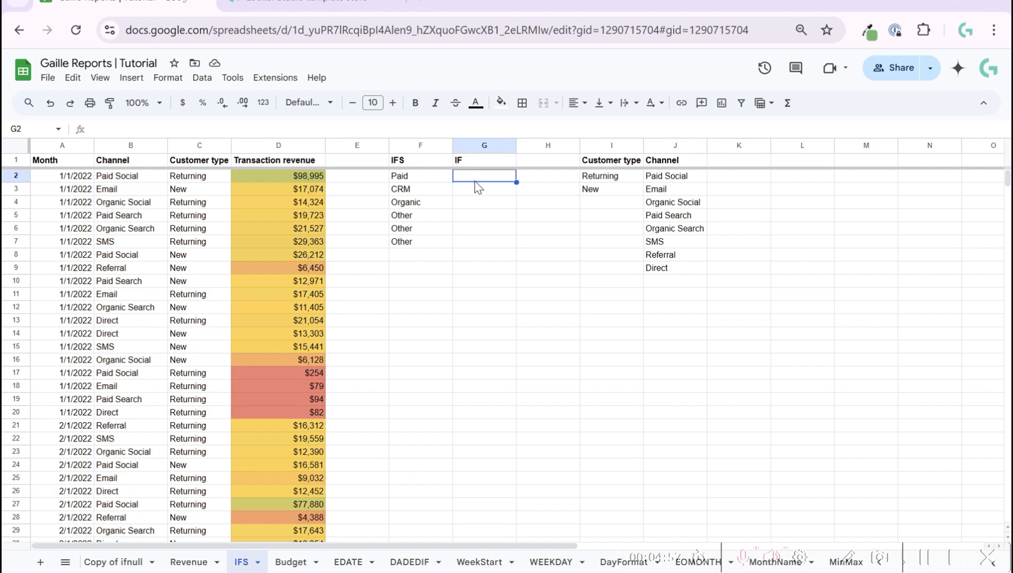
text(=)
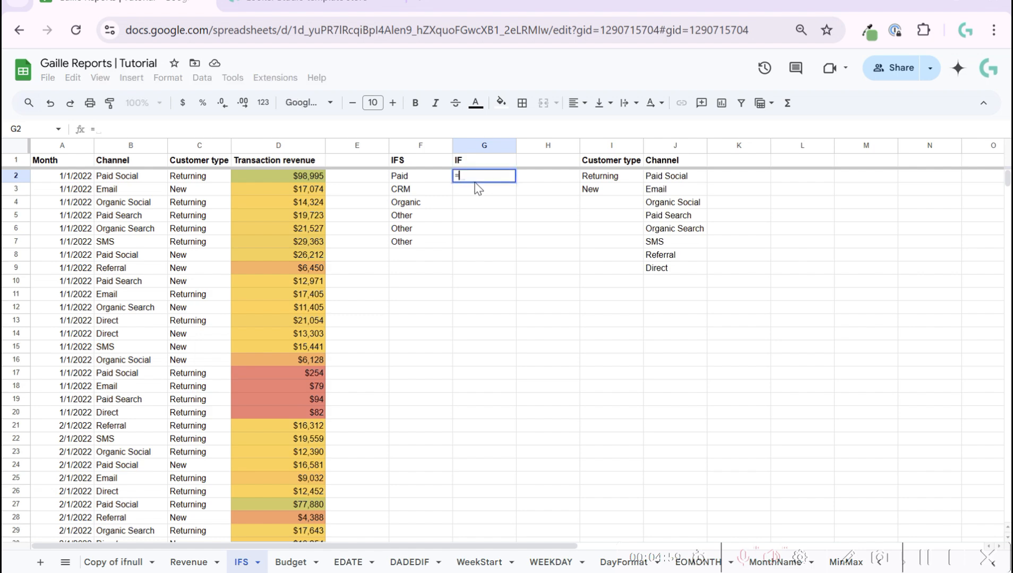
text(if()
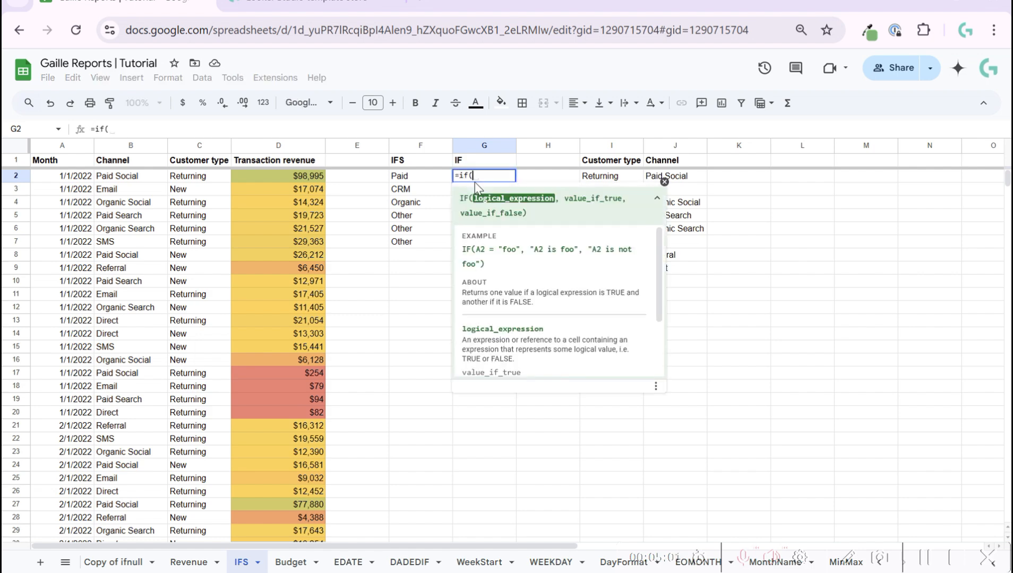
click(130, 175)
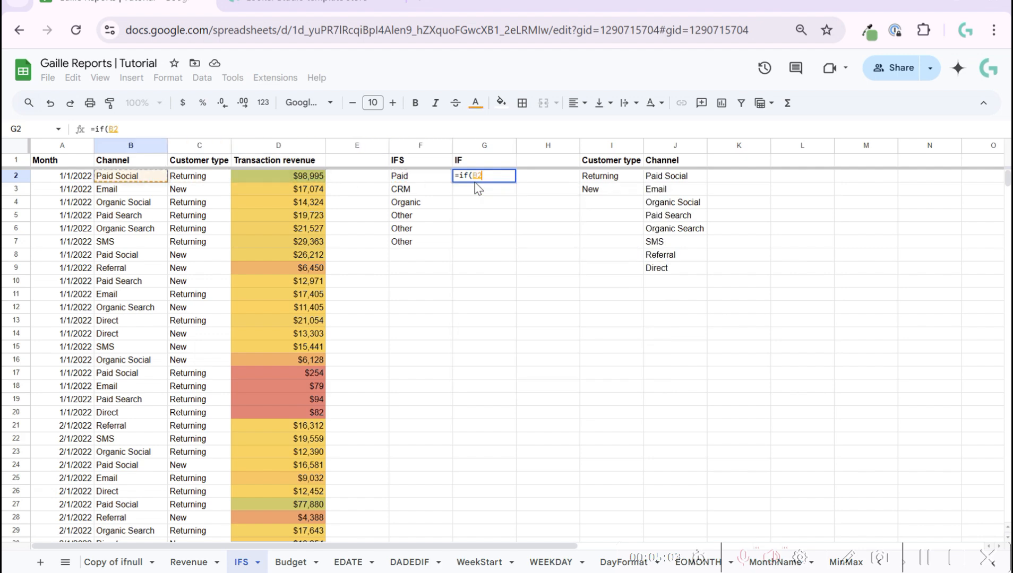
click(674, 176)
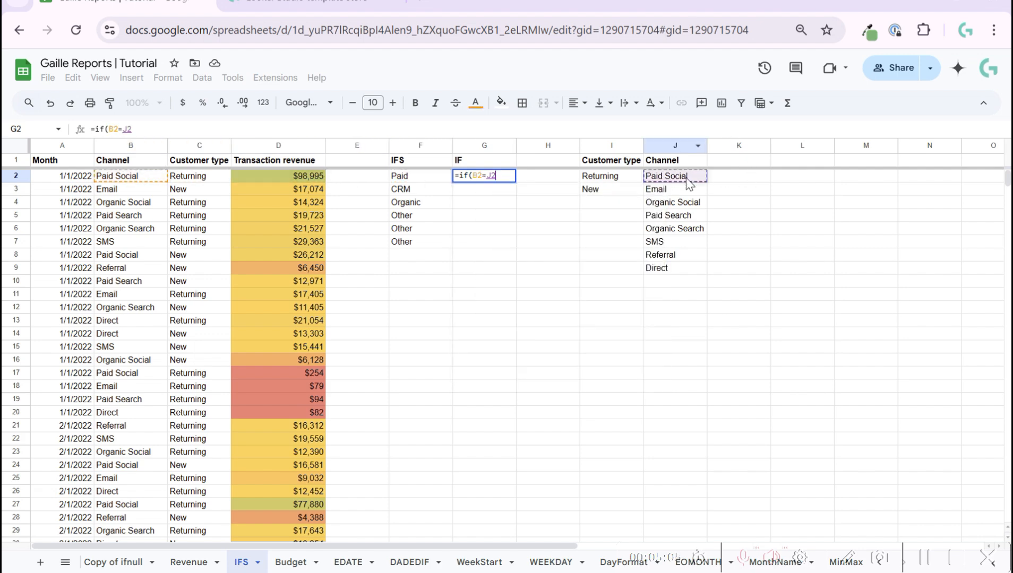
text(,i)
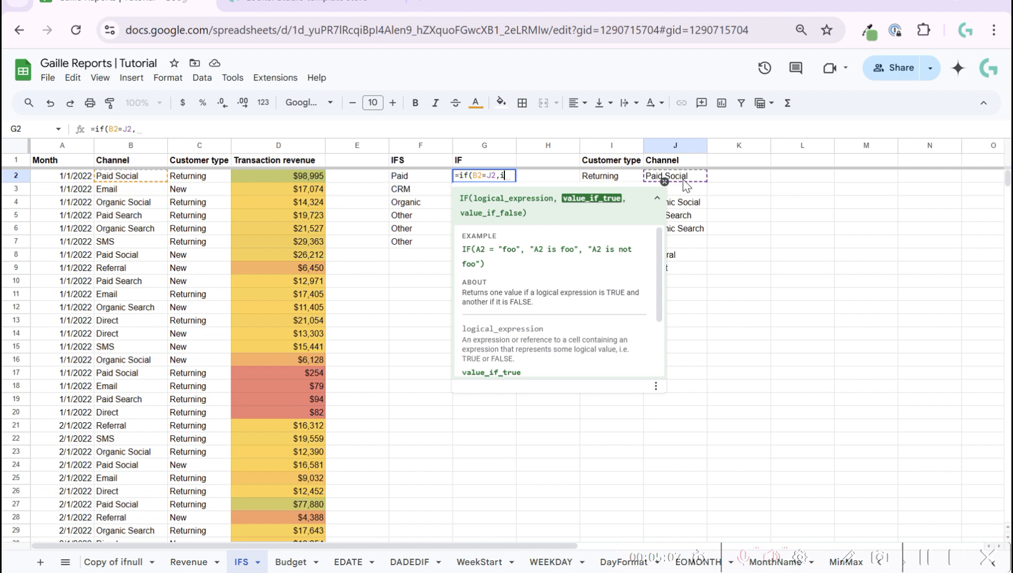
text(f()
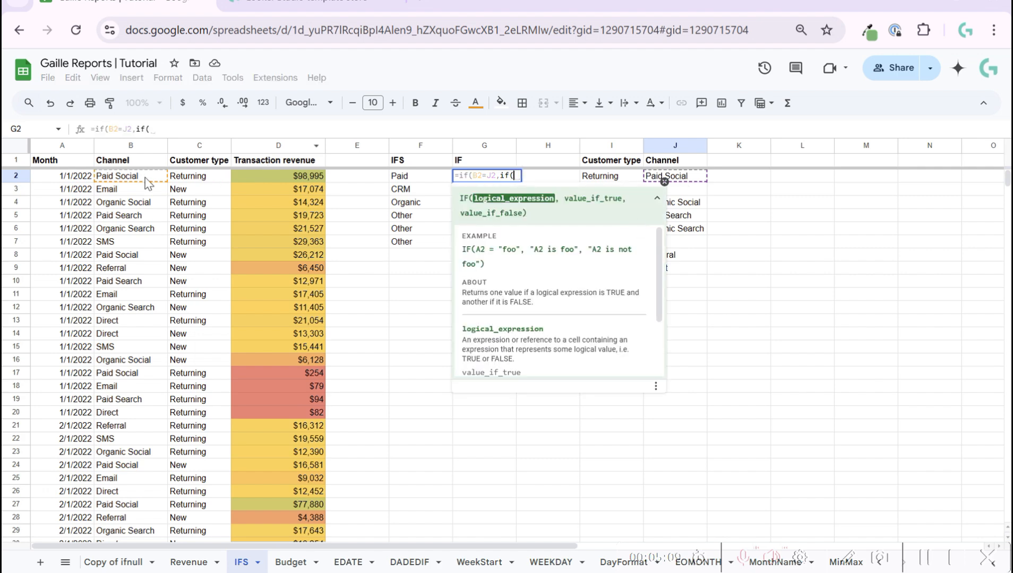
click(199, 175)
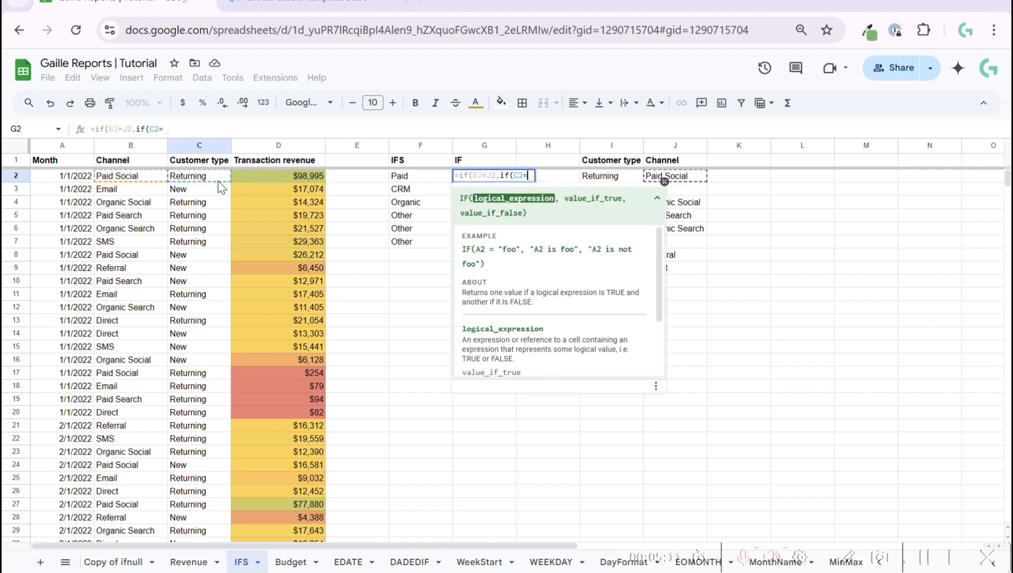
click(610, 176)
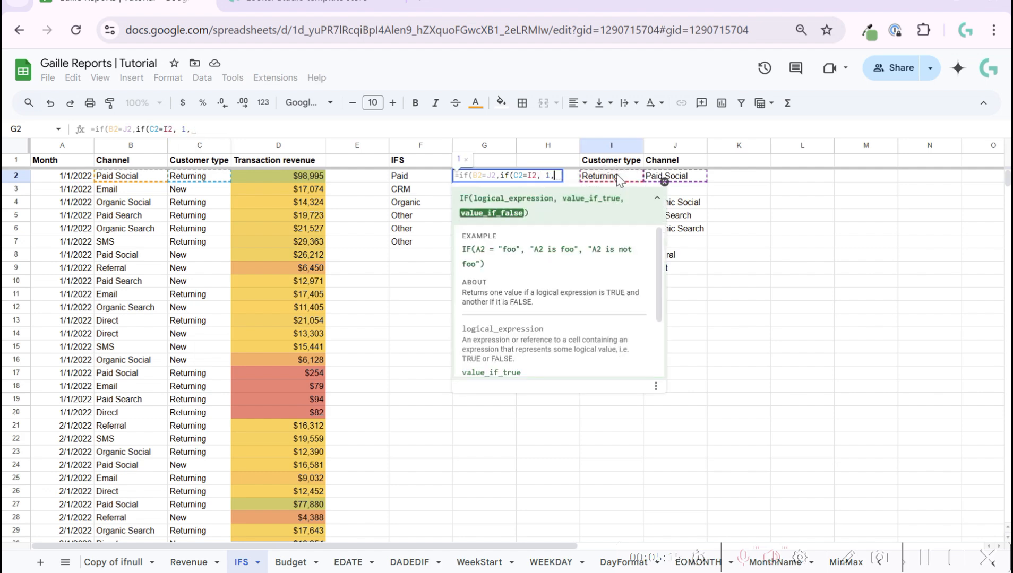
text(0),0))
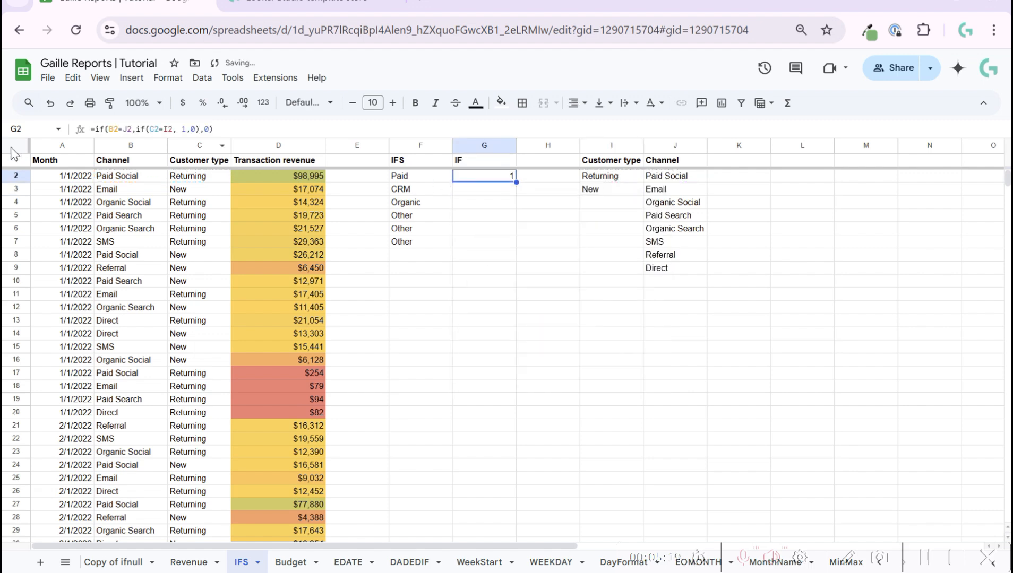
double_click(483, 175)
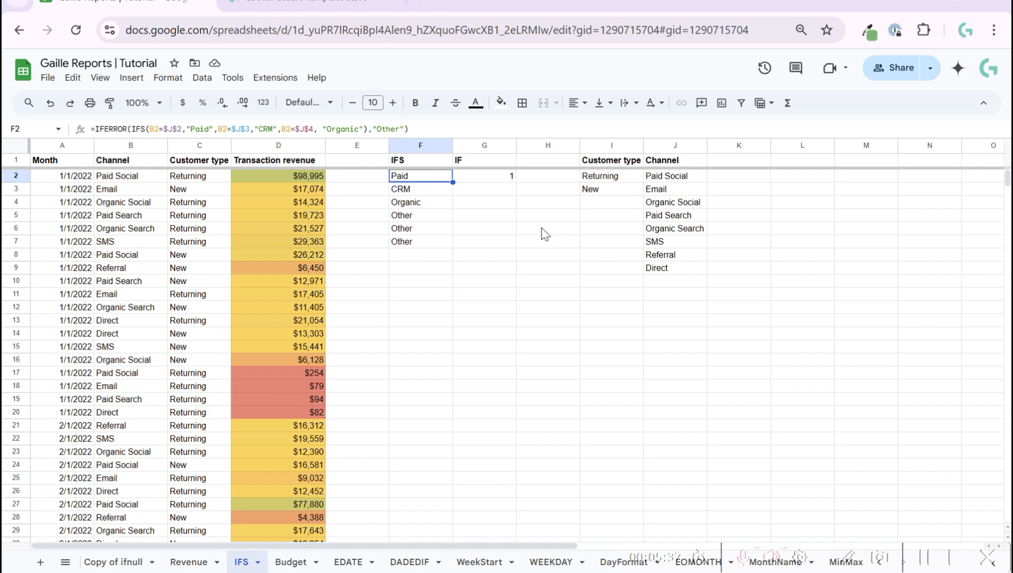
mouse_move(557, 215)
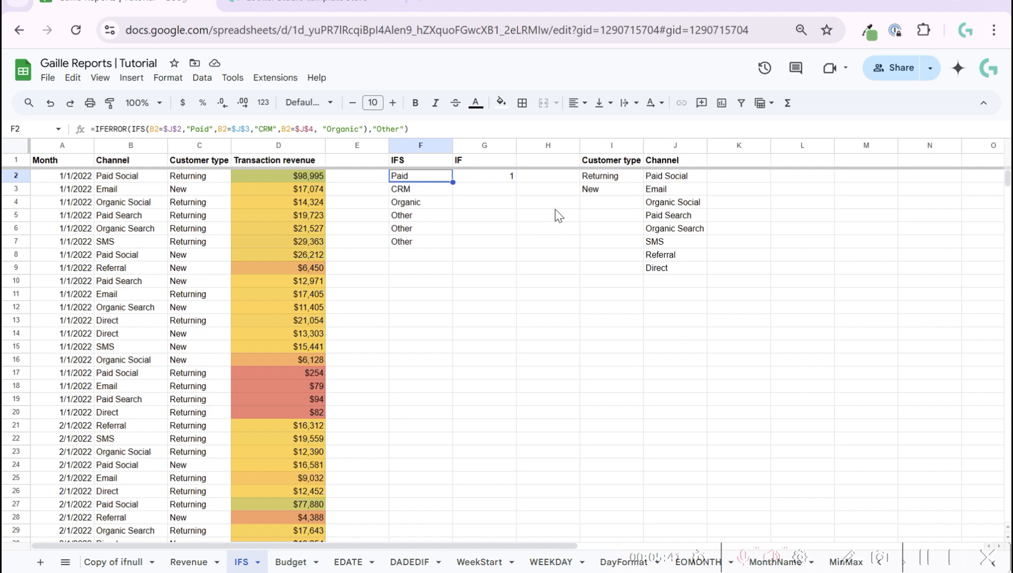
mouse_move(547, 214)
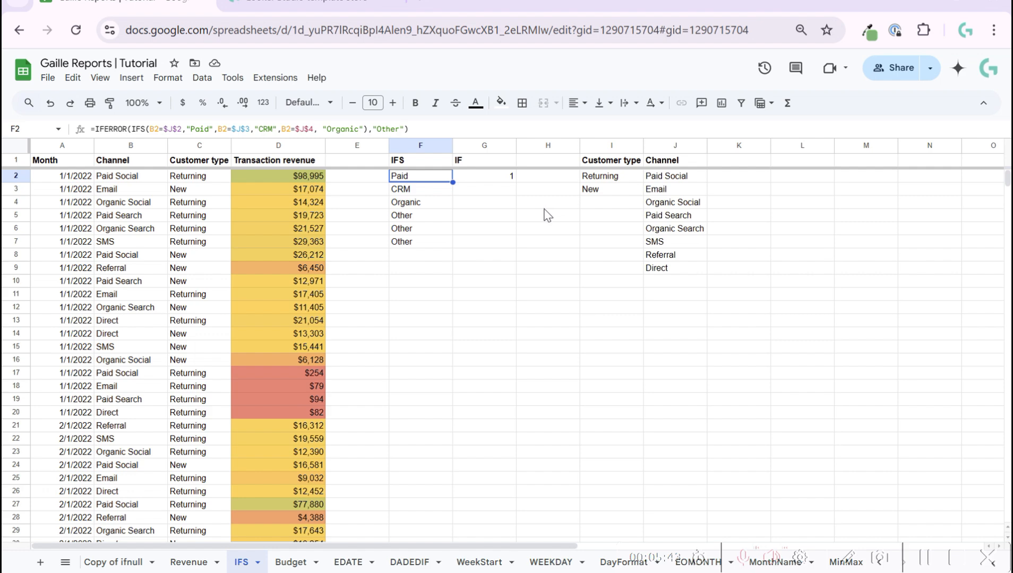